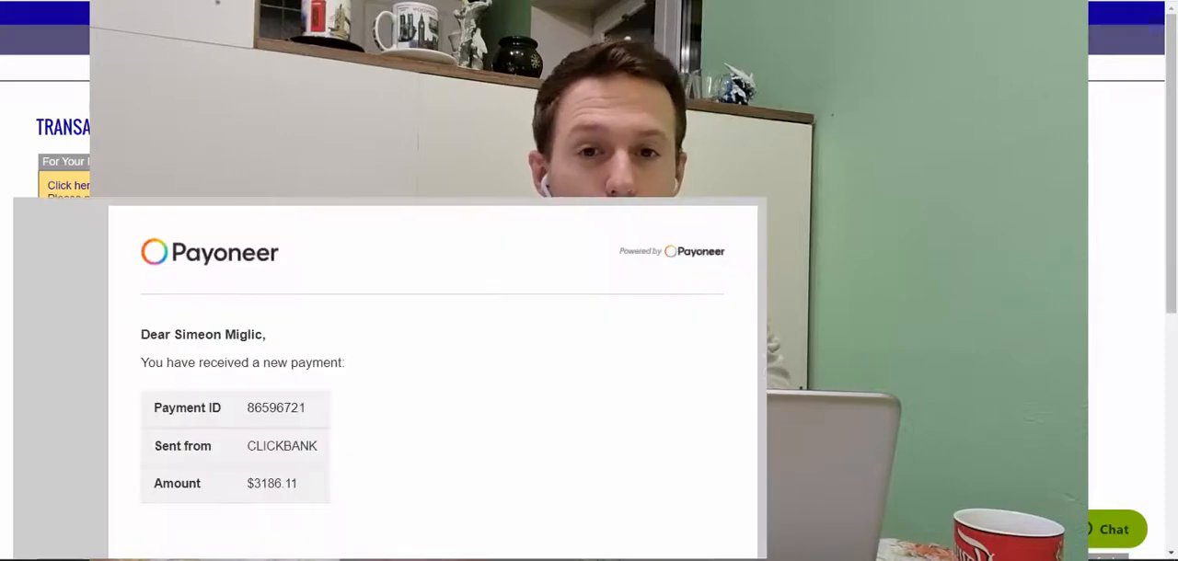
- Switch from the transaction search to the affiliate Marketplace and skim its product categories
{"action": "double_click", "coordinate": [276, 484]}
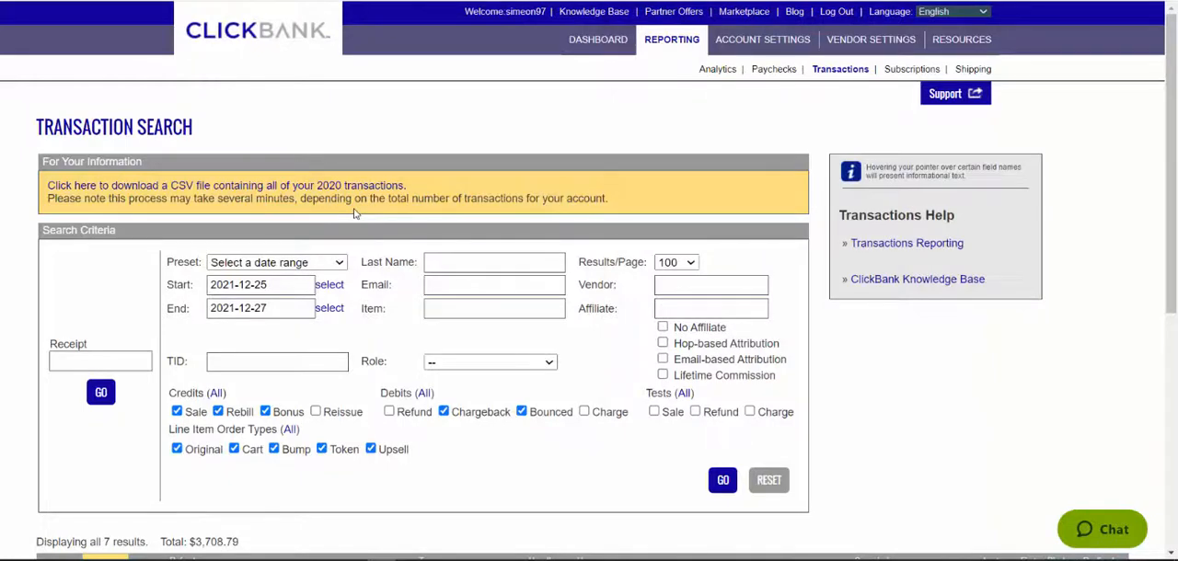
{"action": "mouse_move", "coordinate": [655, 62]}
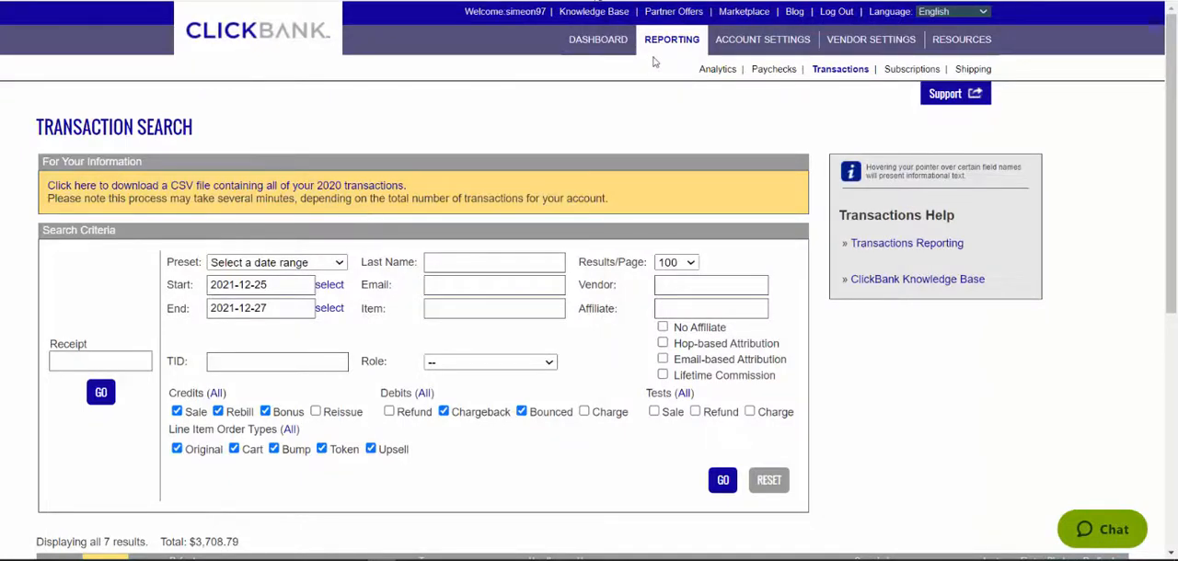
{"action": "right_click", "coordinate": [744, 11]}
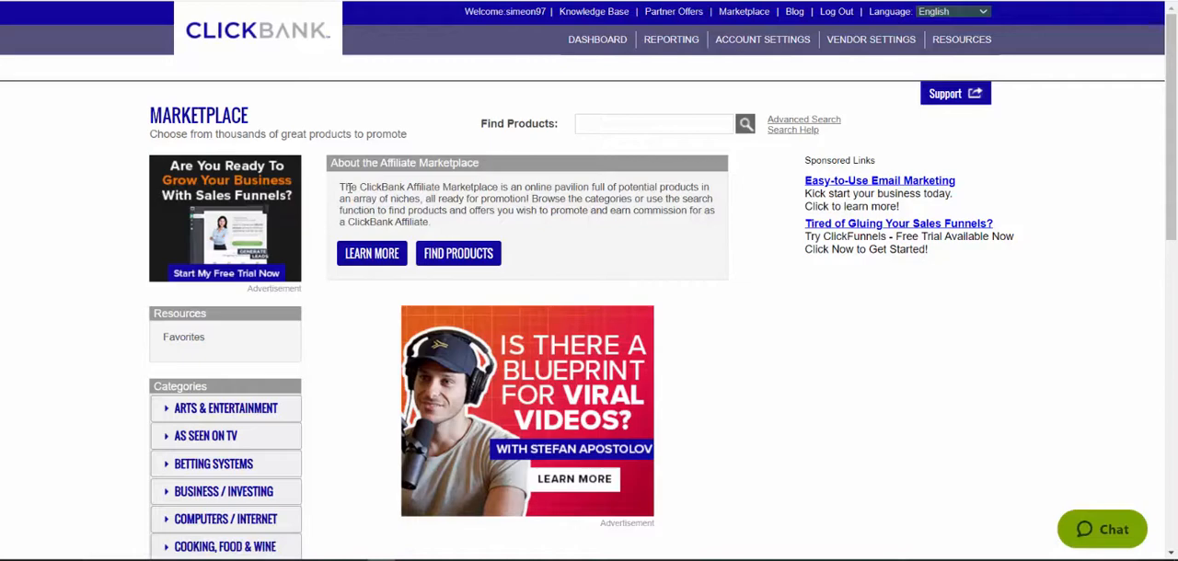
{"action": "mouse_move", "coordinate": [206, 434]}
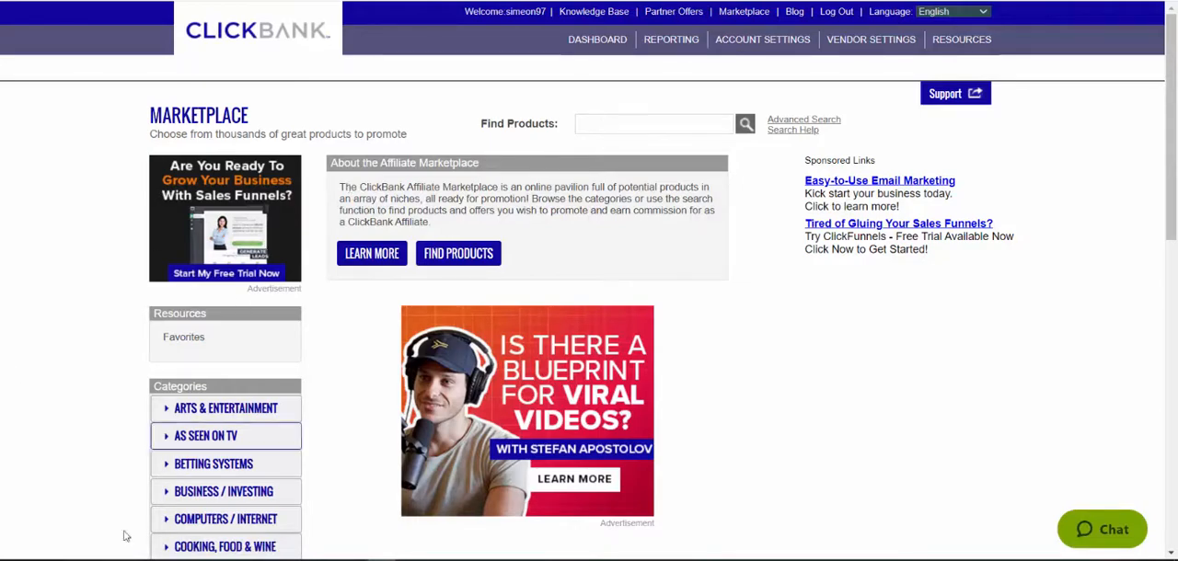
{"action": "mouse_move", "coordinate": [423, 148]}
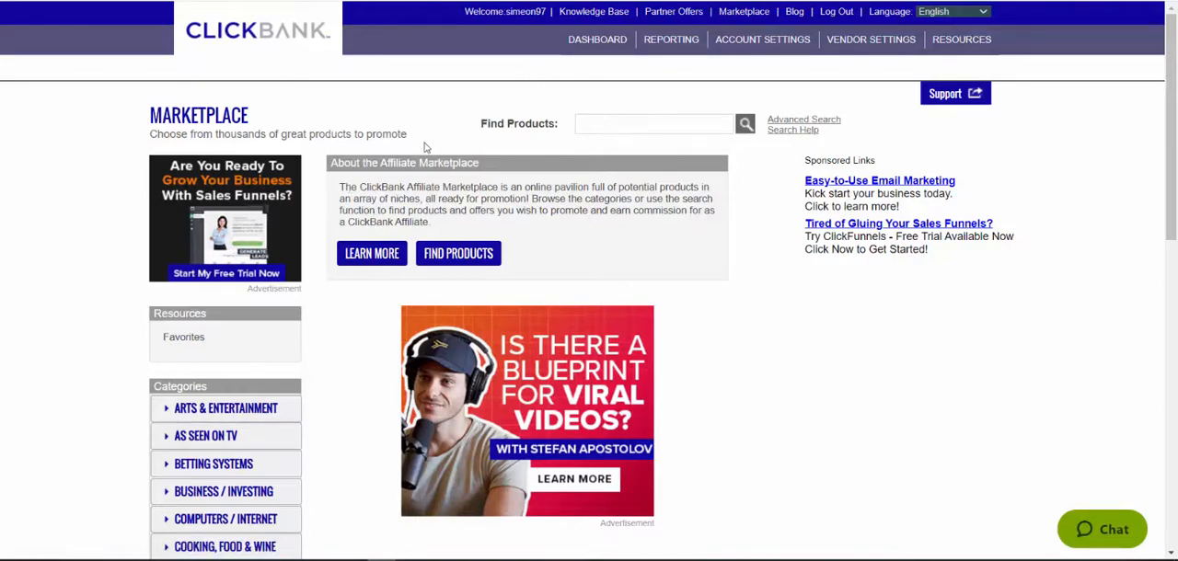
{"action": "scroll", "scroll_direction": "down", "scroll_amount": 3}
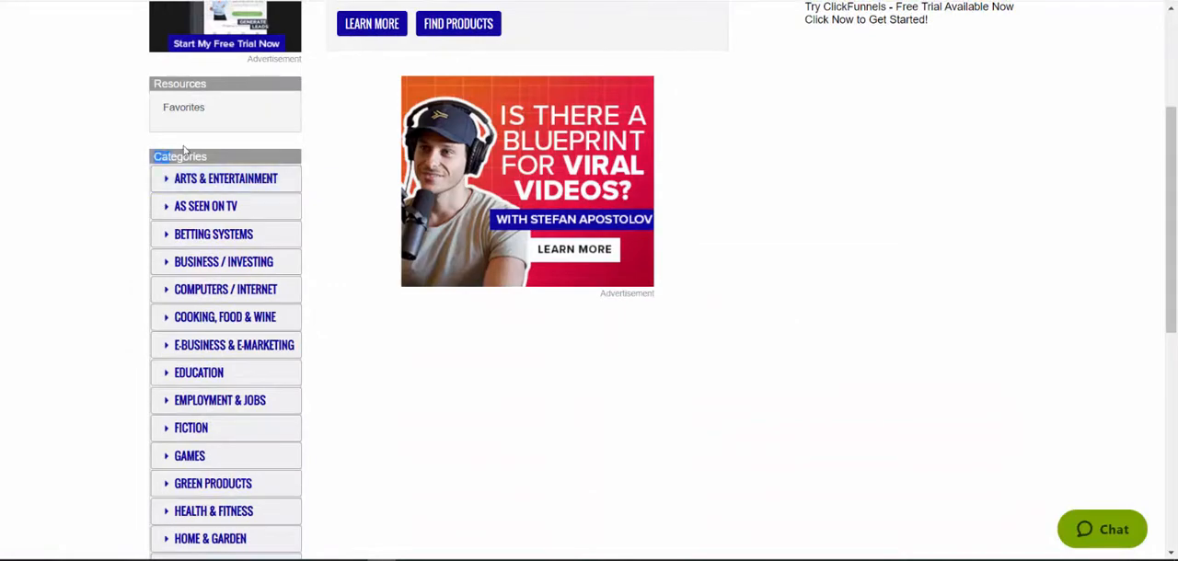
{"action": "scroll", "scroll_direction": "up", "scroll_amount": 3}
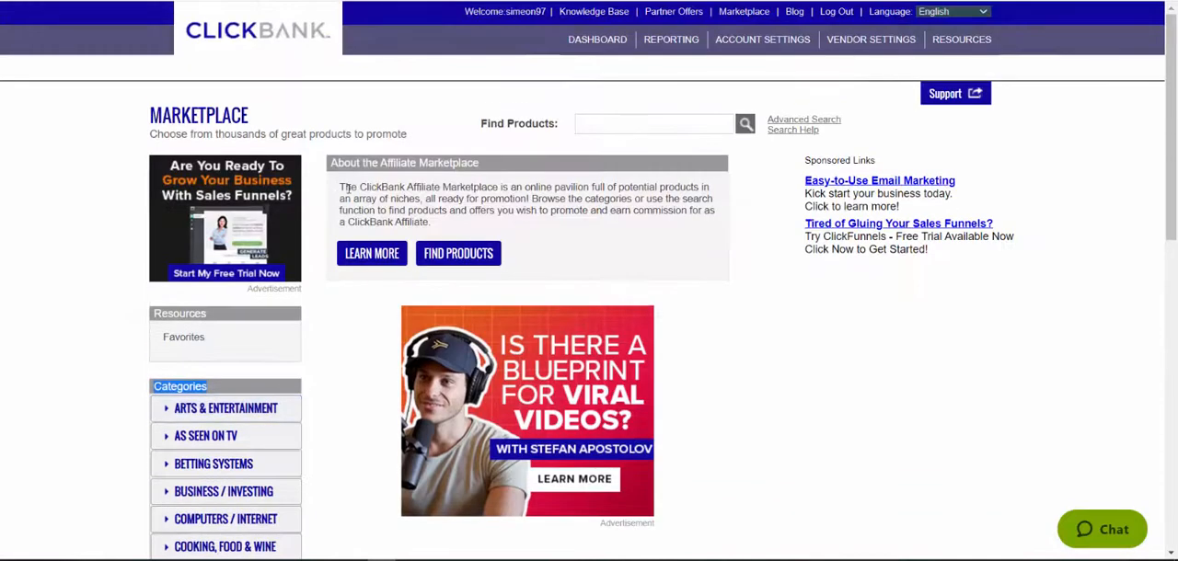
{"action": "mouse_move", "coordinate": [490, 132]}
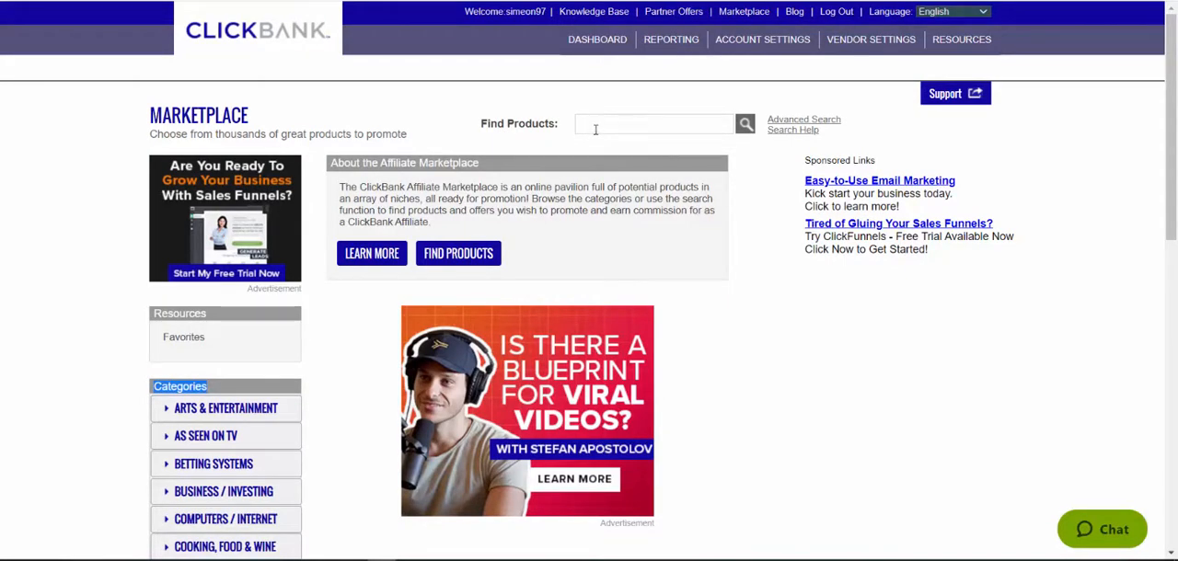
- Search the Marketplace for 'super affiliate system' and review the results led by John Crestani's offer
{"action": "left_click", "coordinate": [653, 123]}
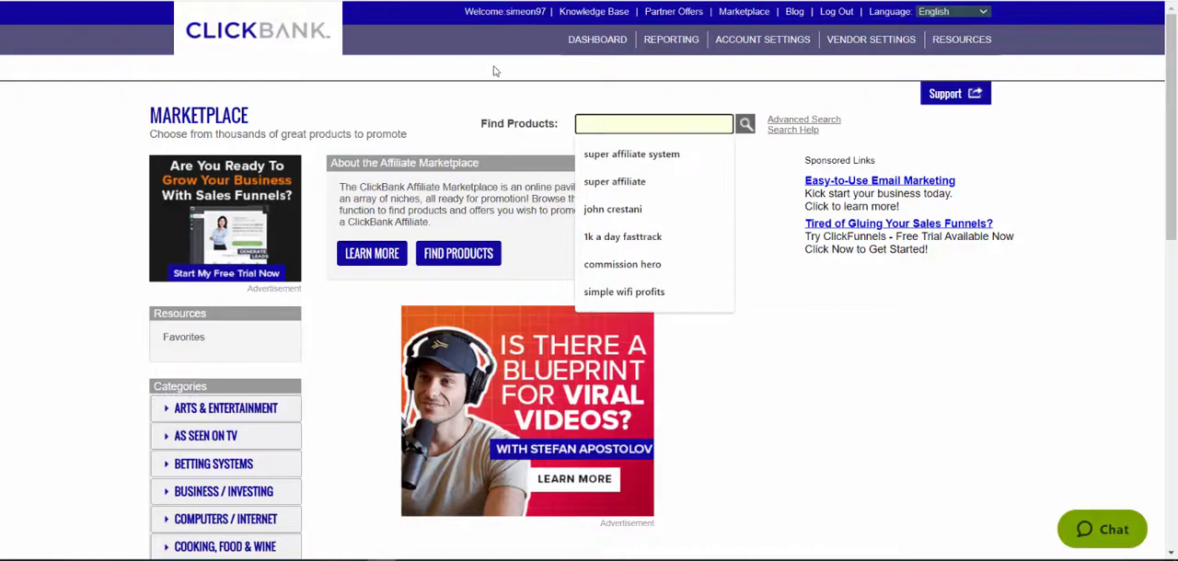
{"action": "left_click", "coordinate": [629, 155]}
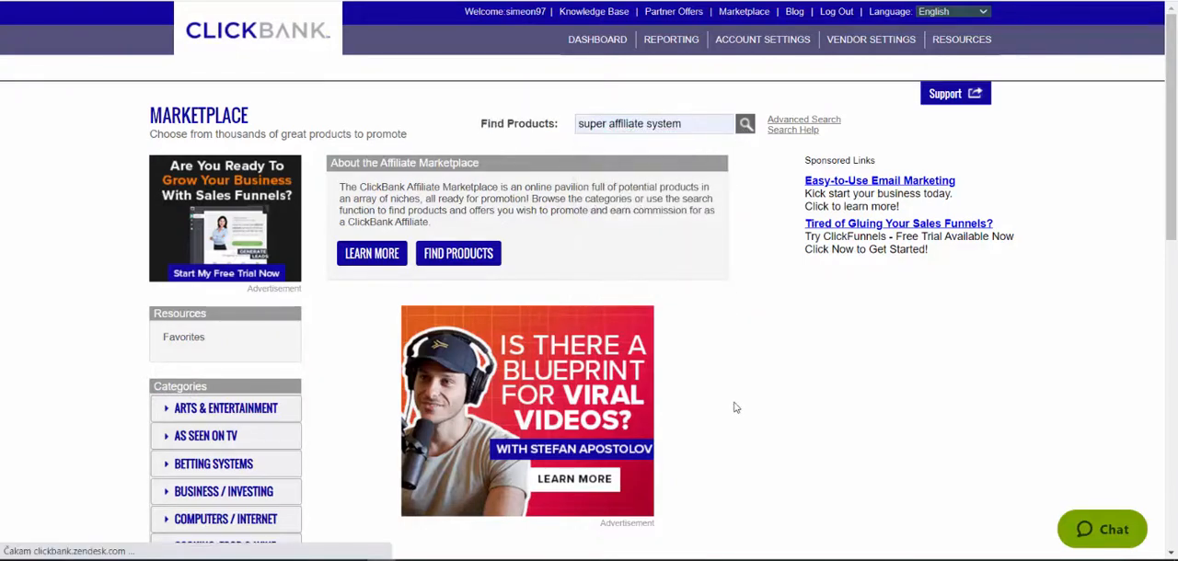
{"action": "left_click", "coordinate": [746, 121]}
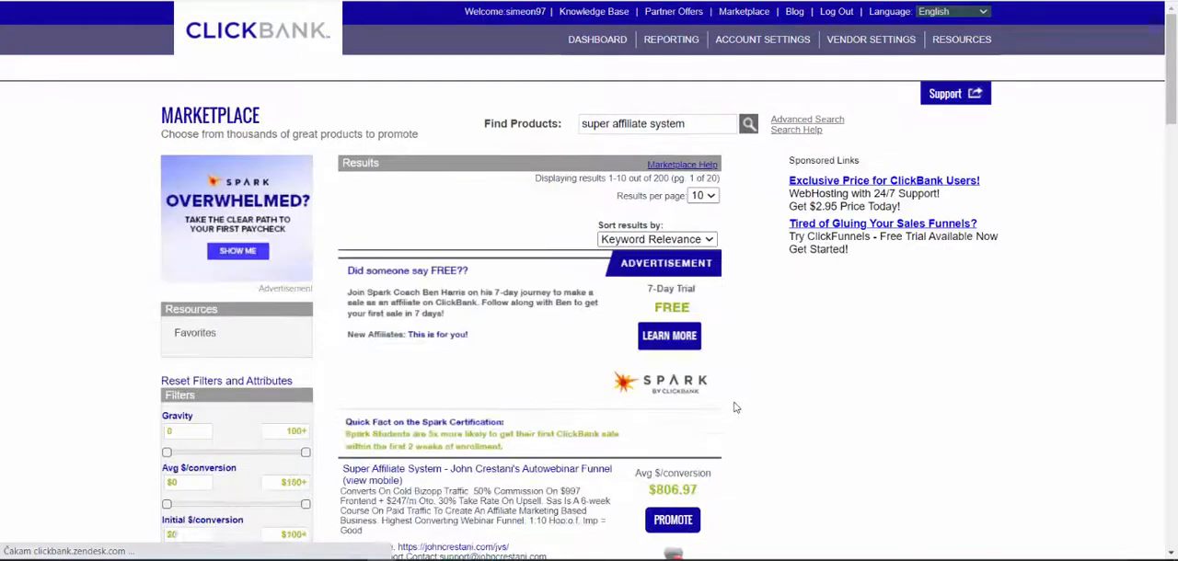
{"action": "scroll", "scroll_direction": "down", "scroll_amount": 3}
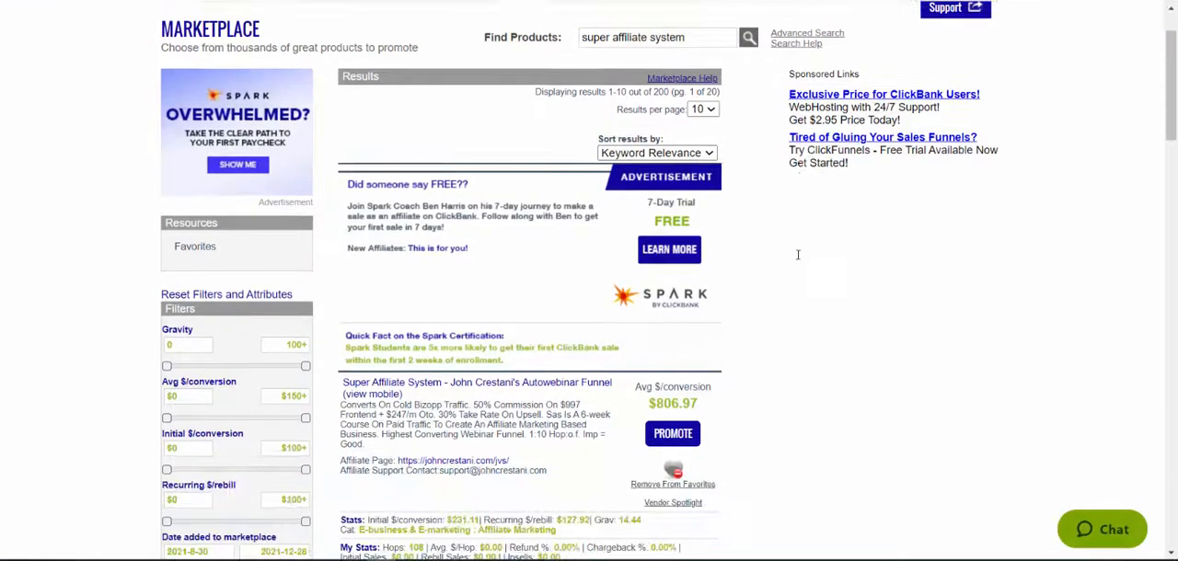
{"action": "scroll", "scroll_direction": "down", "scroll_amount": 3}
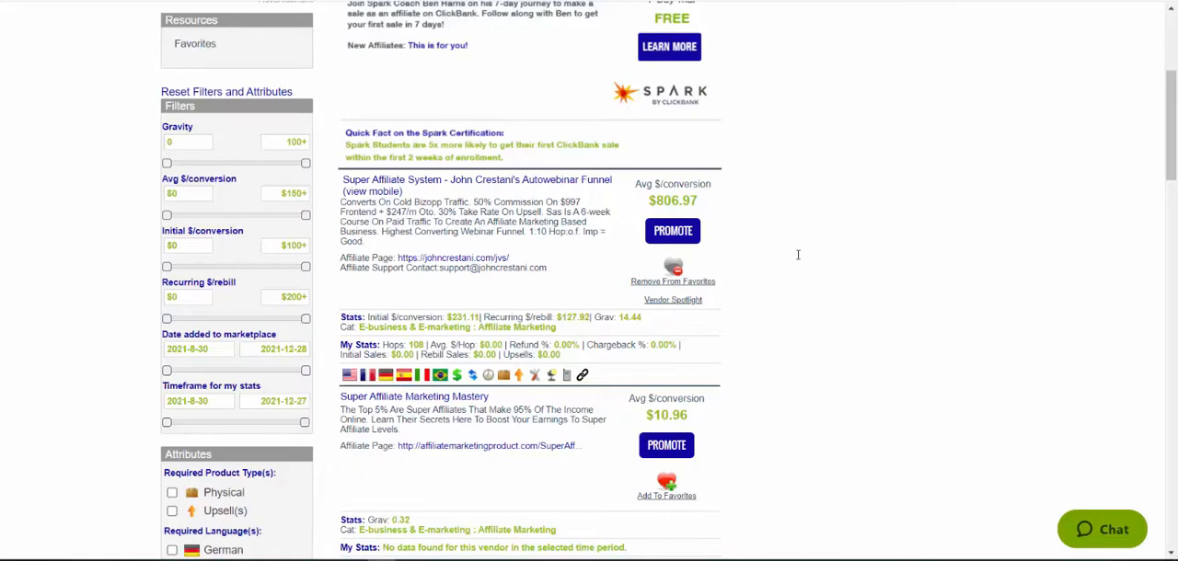
{"action": "scroll", "scroll_direction": "down", "scroll_amount": 3}
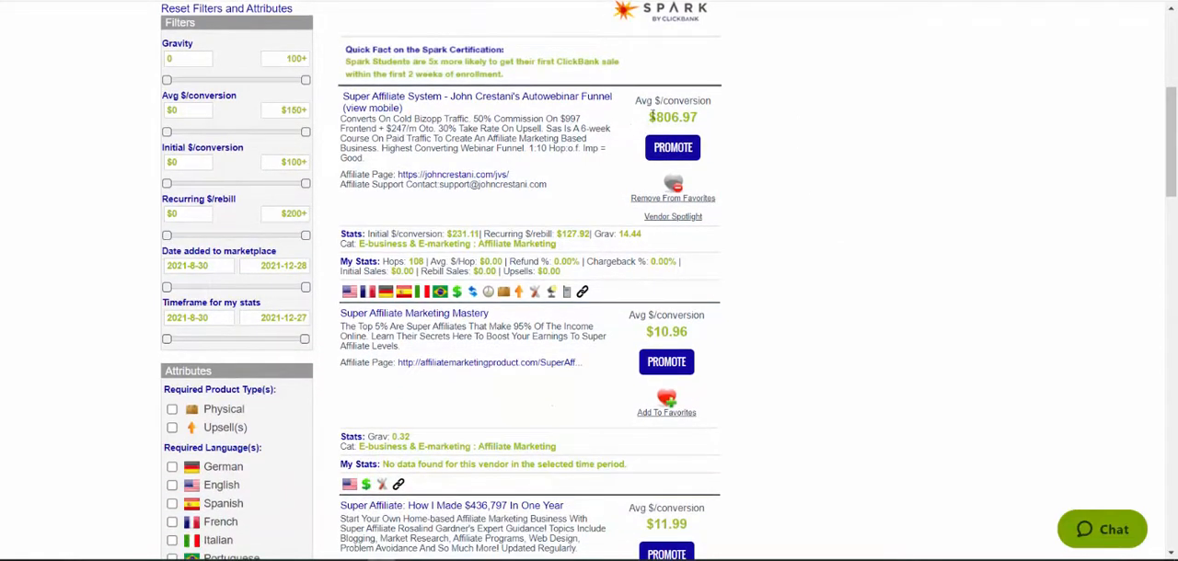
- Choose Promote on the Super Affiliate System listing to reach its HopLink generator
{"action": "double_click", "coordinate": [668, 117]}
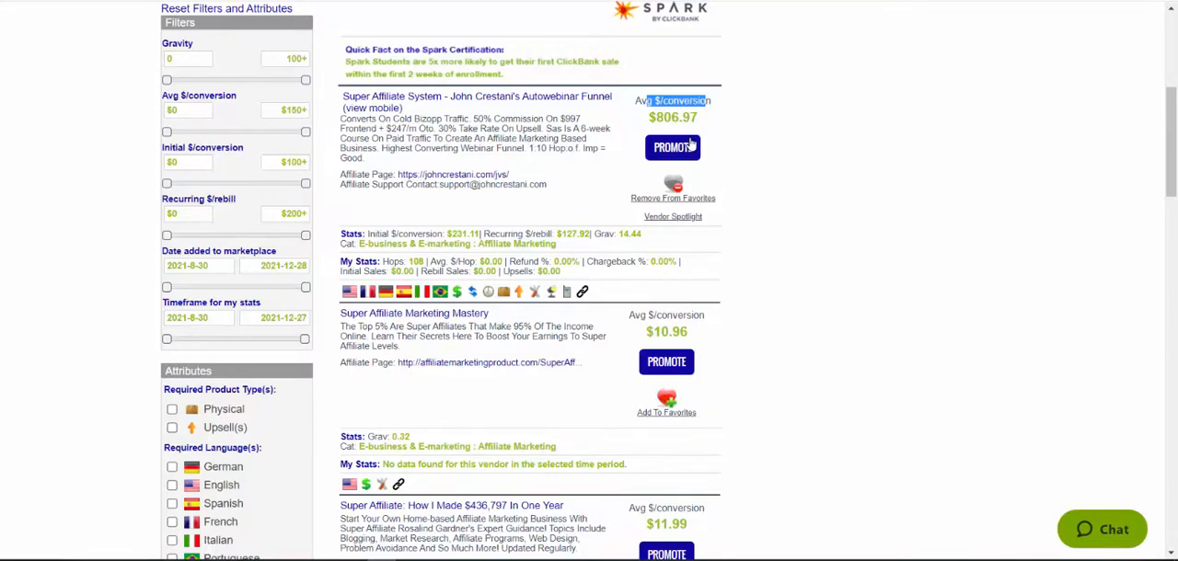
{"action": "mouse_move", "coordinate": [670, 151]}
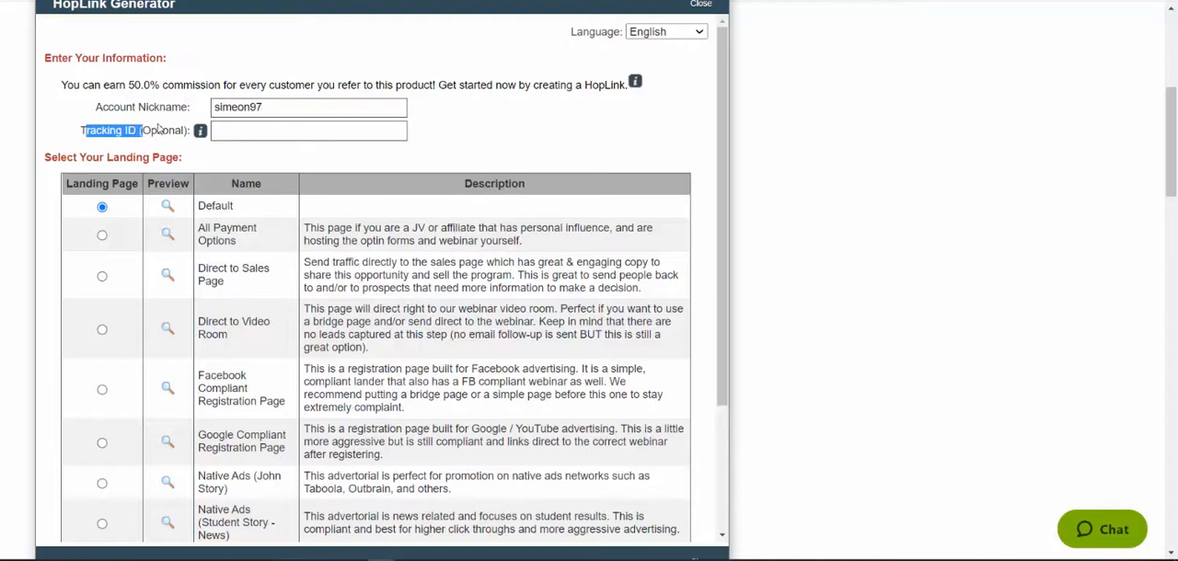
- Generate a Super Affiliate System HopLink with tracking ID 'buyerstraffic' and copy the encrypted link
{"action": "type", "text": "buyerstraffic"}
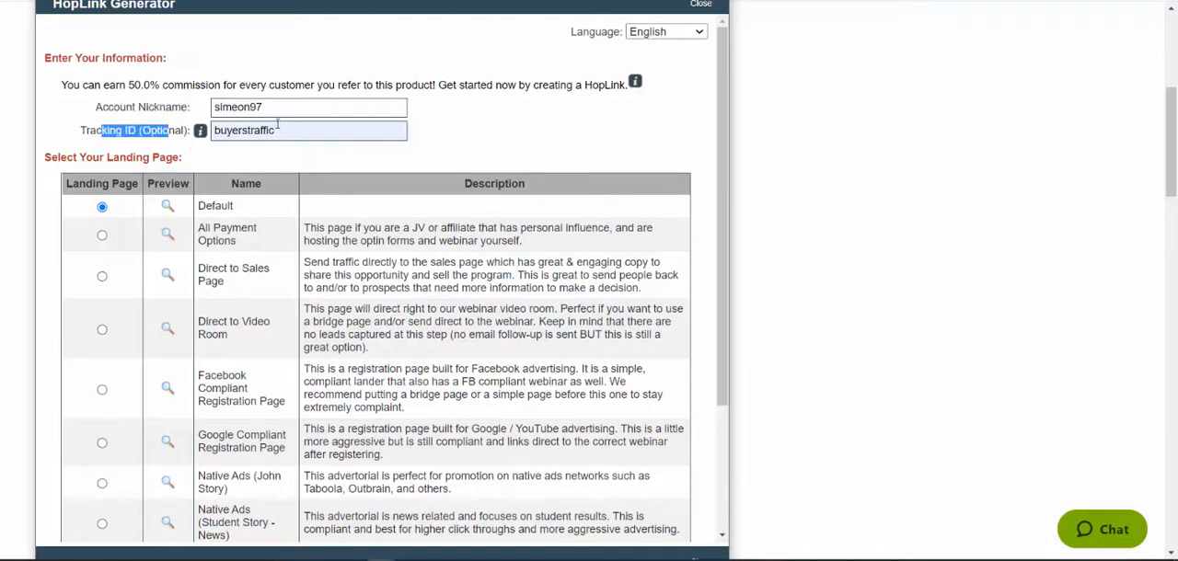
{"action": "double_click", "coordinate": [243, 129]}
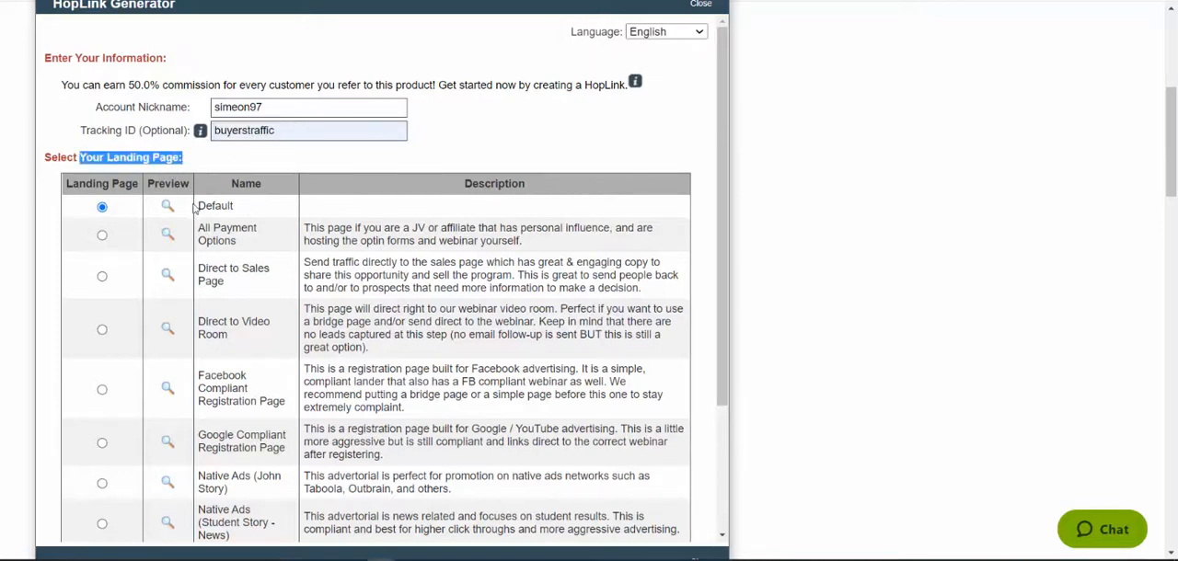
{"action": "double_click", "coordinate": [213, 206]}
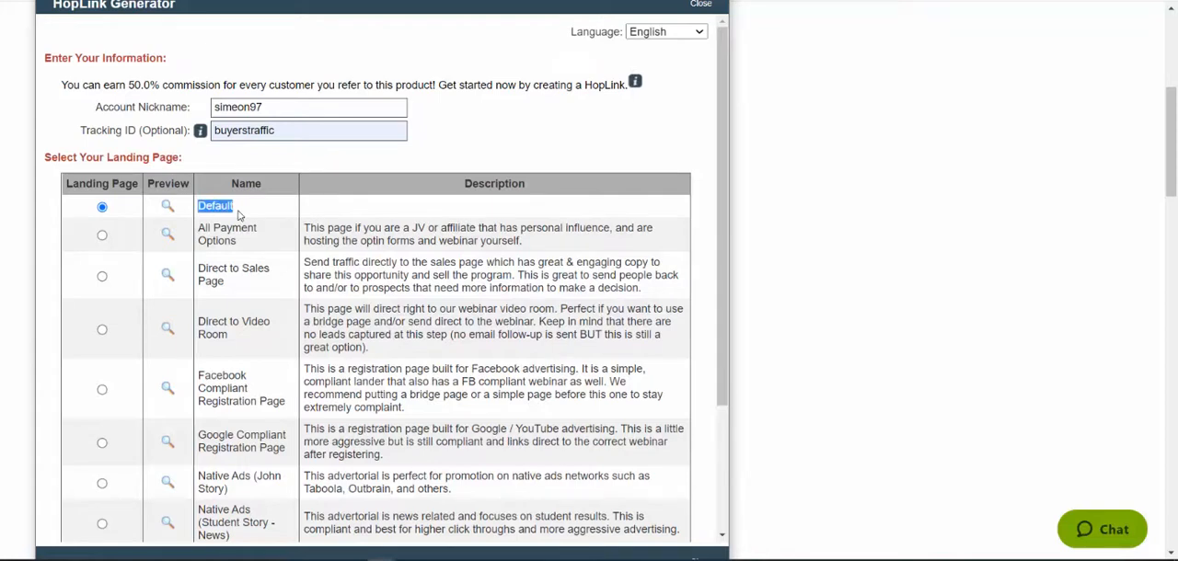
{"action": "scroll", "scroll_direction": "down", "scroll_amount": 3}
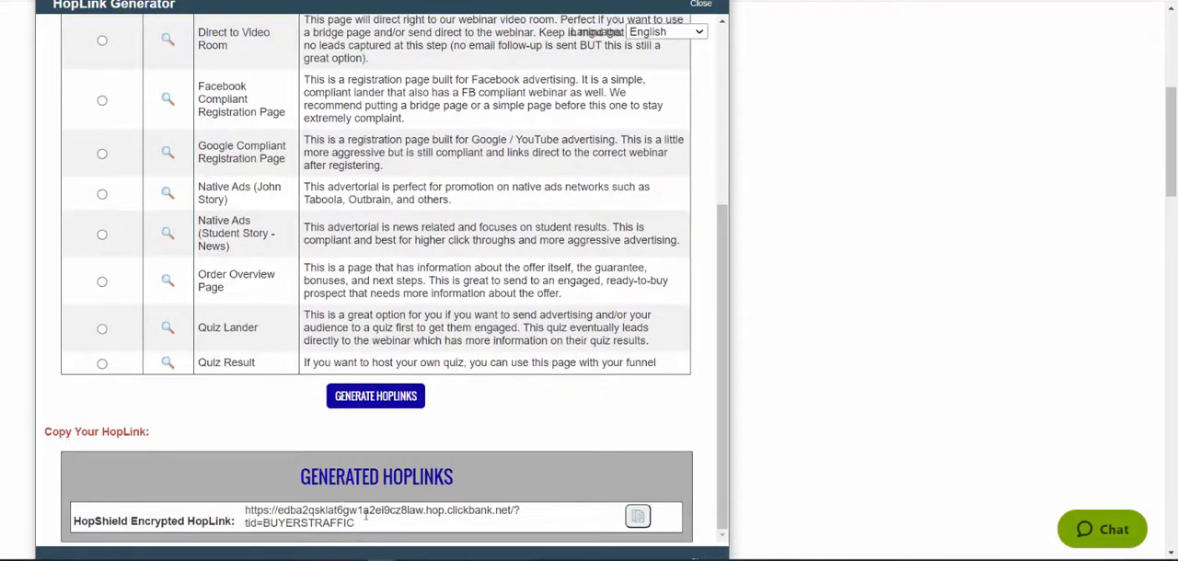
{"action": "left_click", "coordinate": [637, 515]}
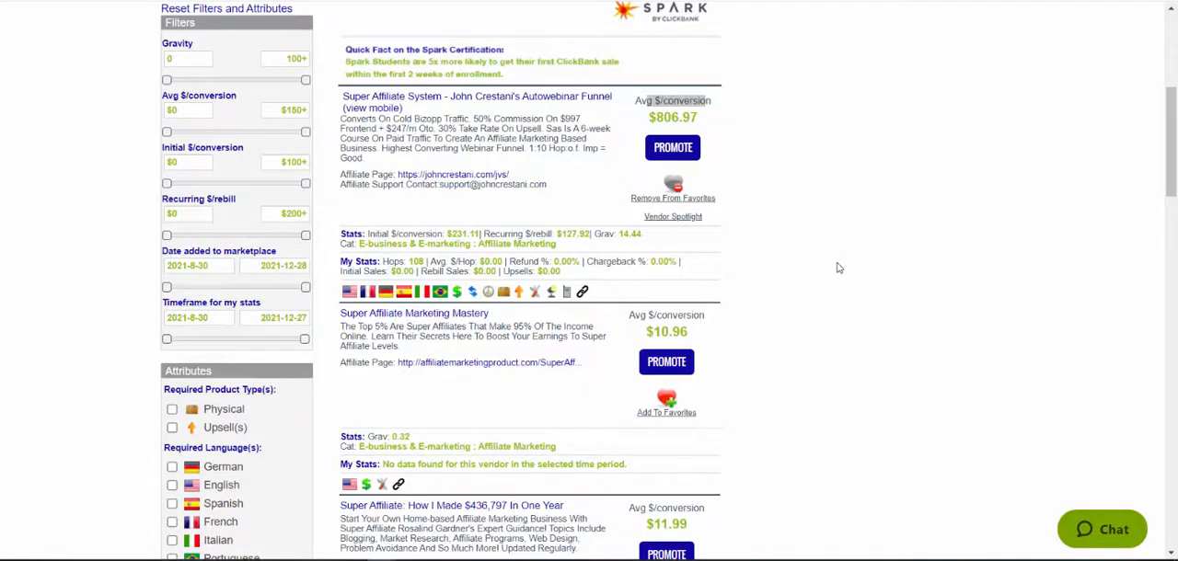
{"action": "mouse_move", "coordinate": [379, 217]}
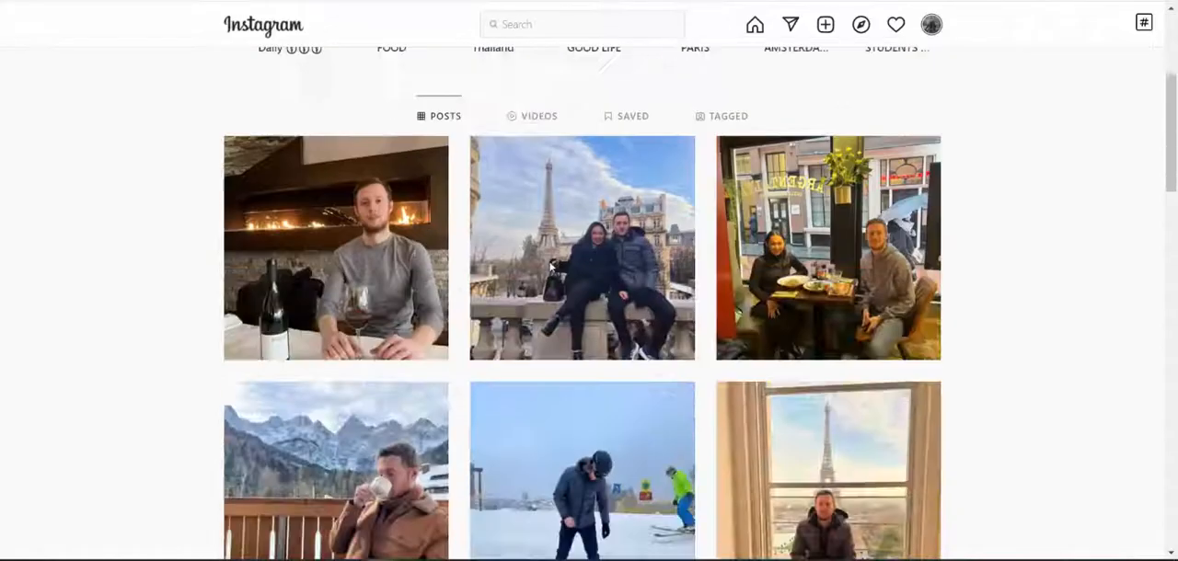
{"action": "scroll", "scroll_direction": "down", "scroll_amount": 3}
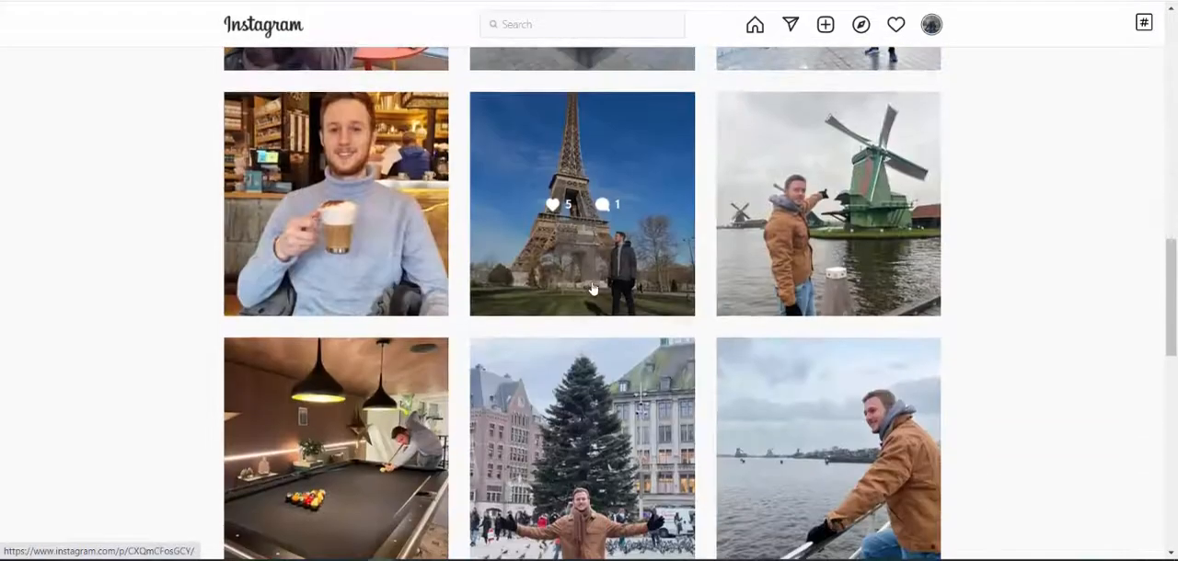
{"action": "scroll", "scroll_direction": "down", "scroll_amount": 3}
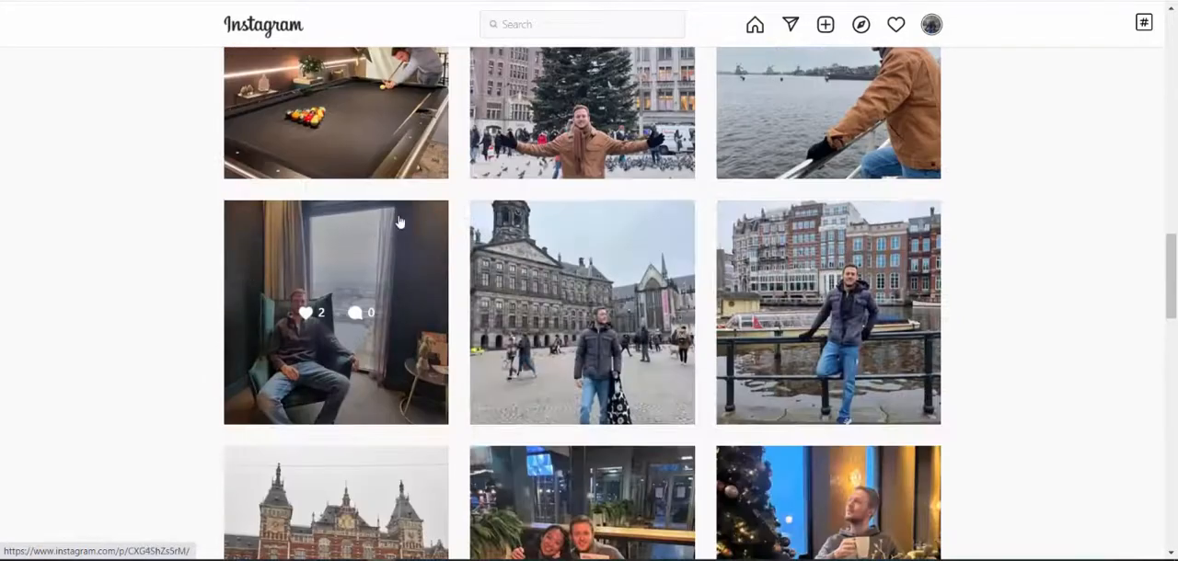
{"action": "scroll", "scroll_direction": "down", "scroll_amount": 3}
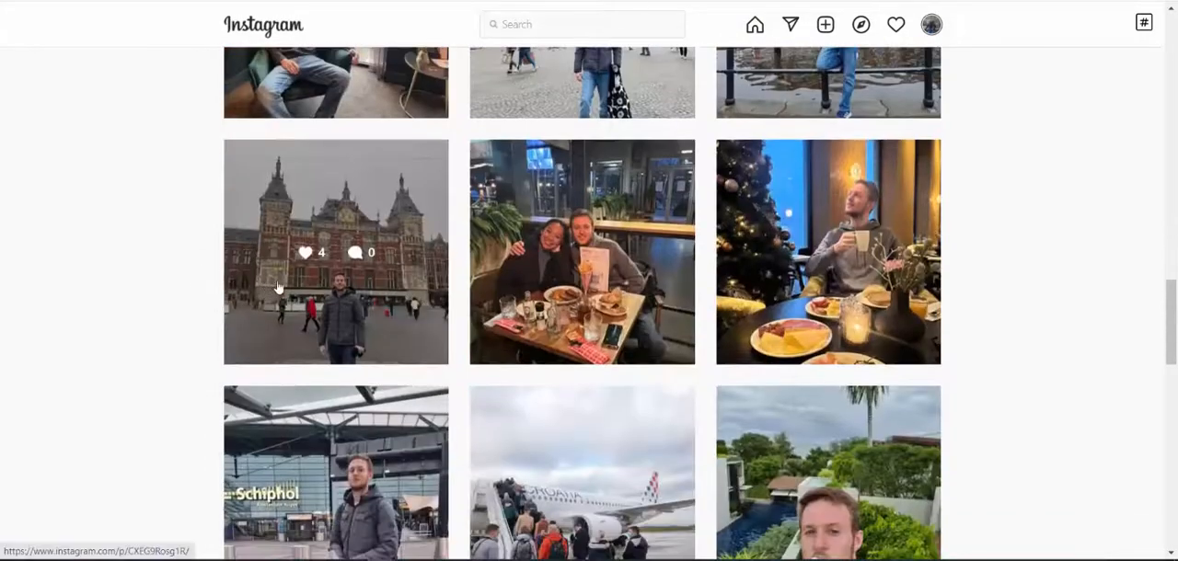
{"action": "scroll", "scroll_direction": "down", "scroll_amount": 3}
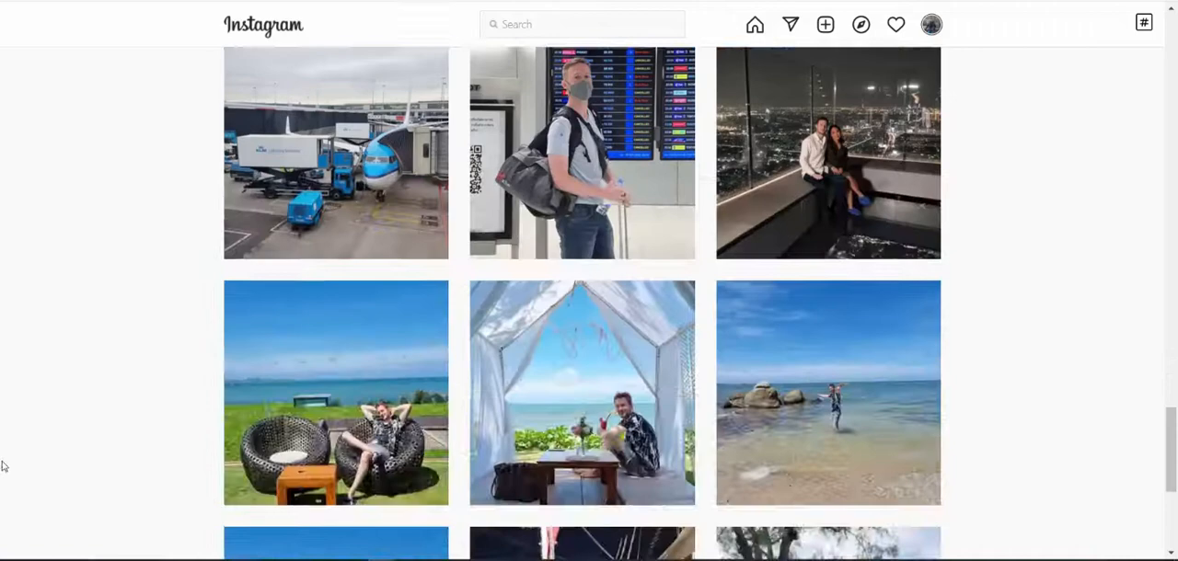
{"action": "scroll", "scroll_direction": "down", "scroll_amount": 3}
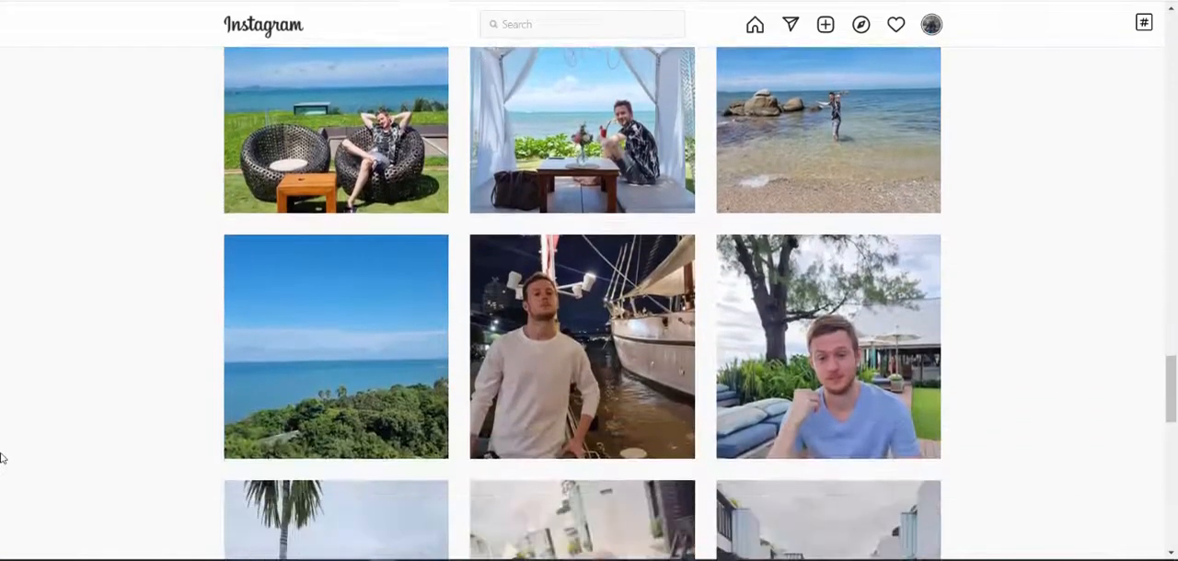
{"action": "scroll", "scroll_direction": "down", "scroll_amount": 3}
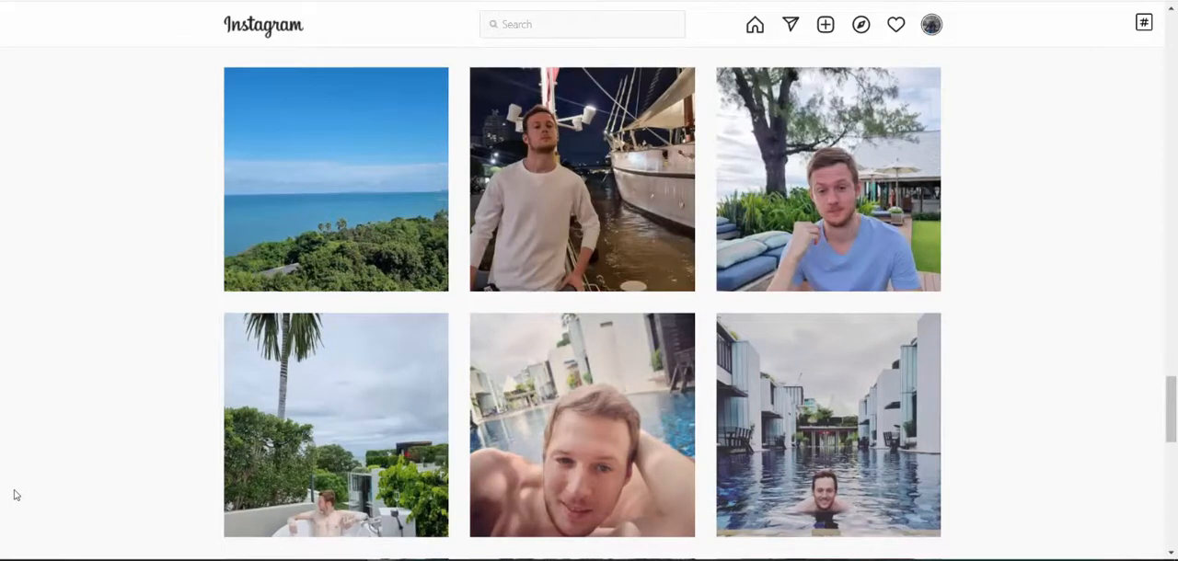
{"action": "mouse_move", "coordinate": [53, 453]}
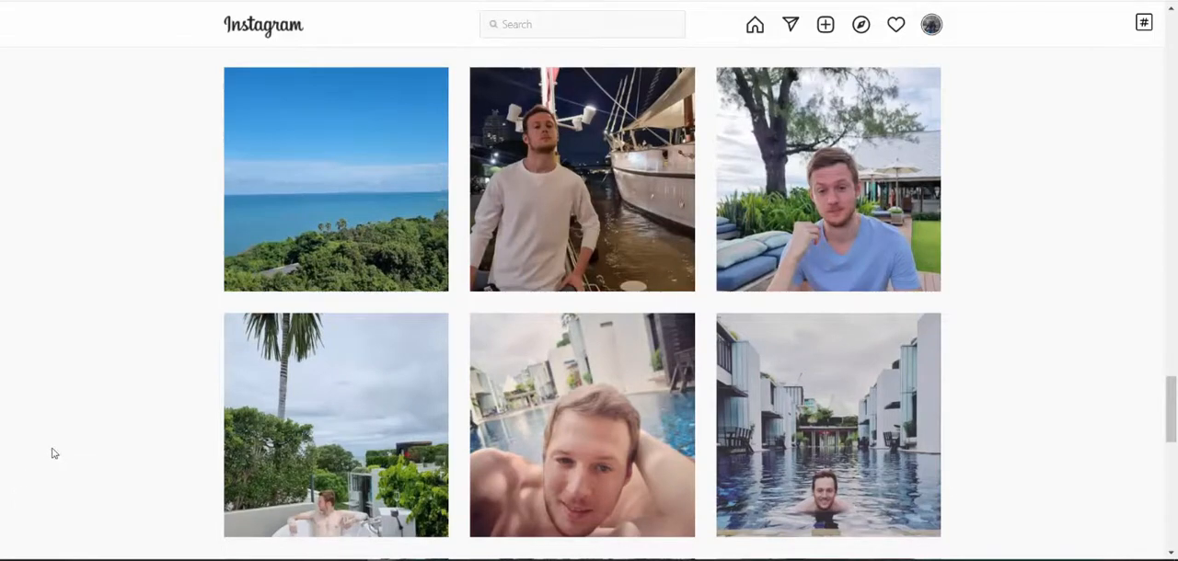
{"action": "mouse_move", "coordinate": [66, 427]}
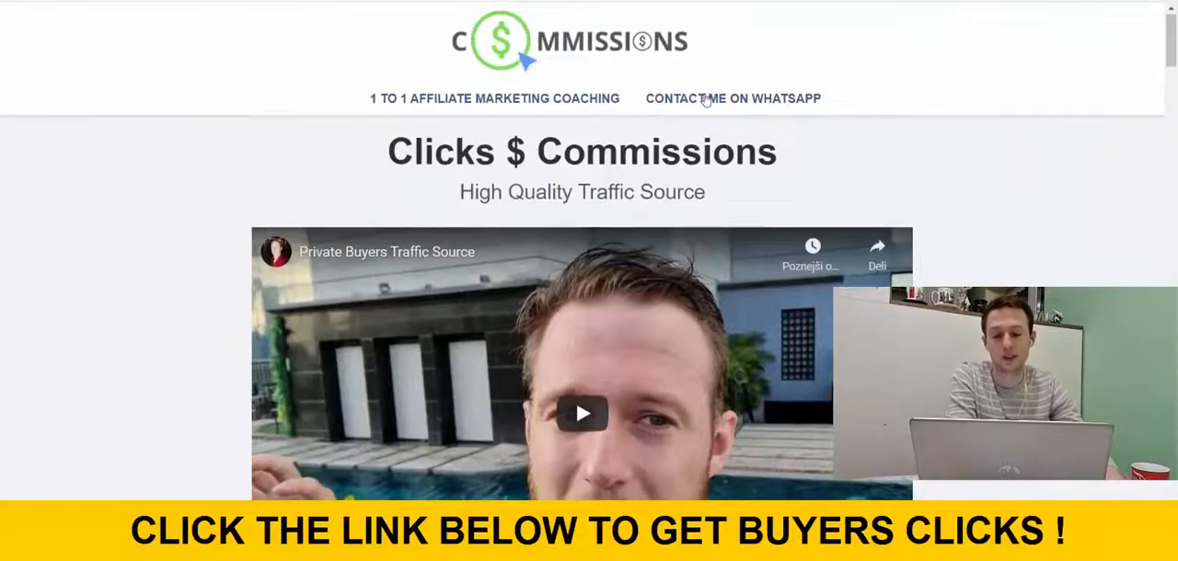
- Scroll the Clicks $ Commissions page past campaign earnings and client results to the Order Your Buyers Traffic section
{"action": "scroll", "scroll_direction": "down", "scroll_amount": 3}
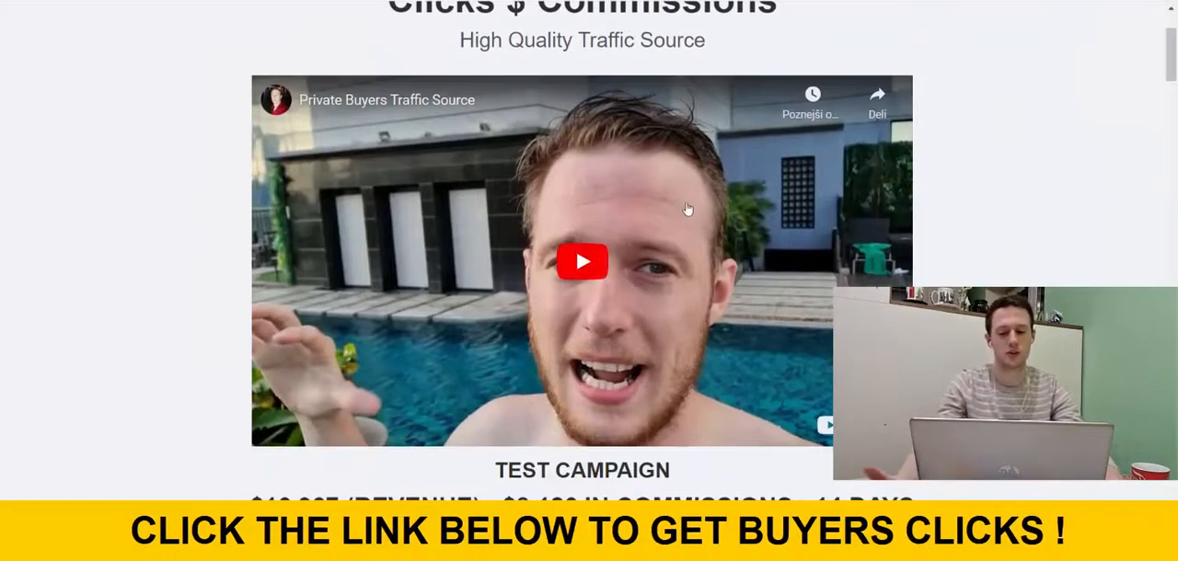
{"action": "scroll", "scroll_direction": "down", "scroll_amount": 3}
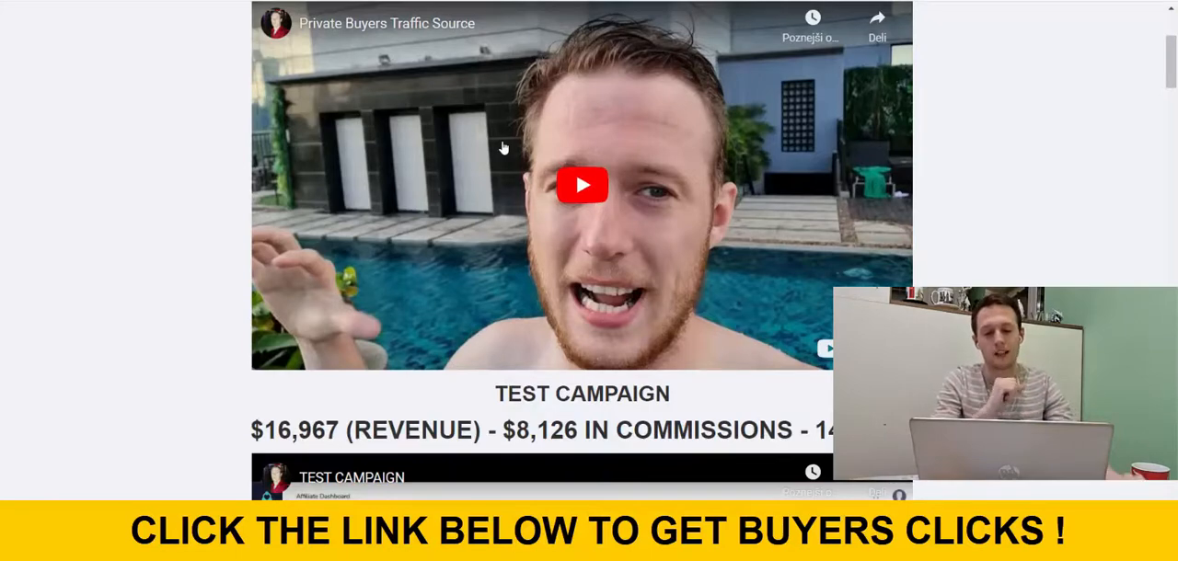
{"action": "scroll", "scroll_direction": "down", "scroll_amount": 3}
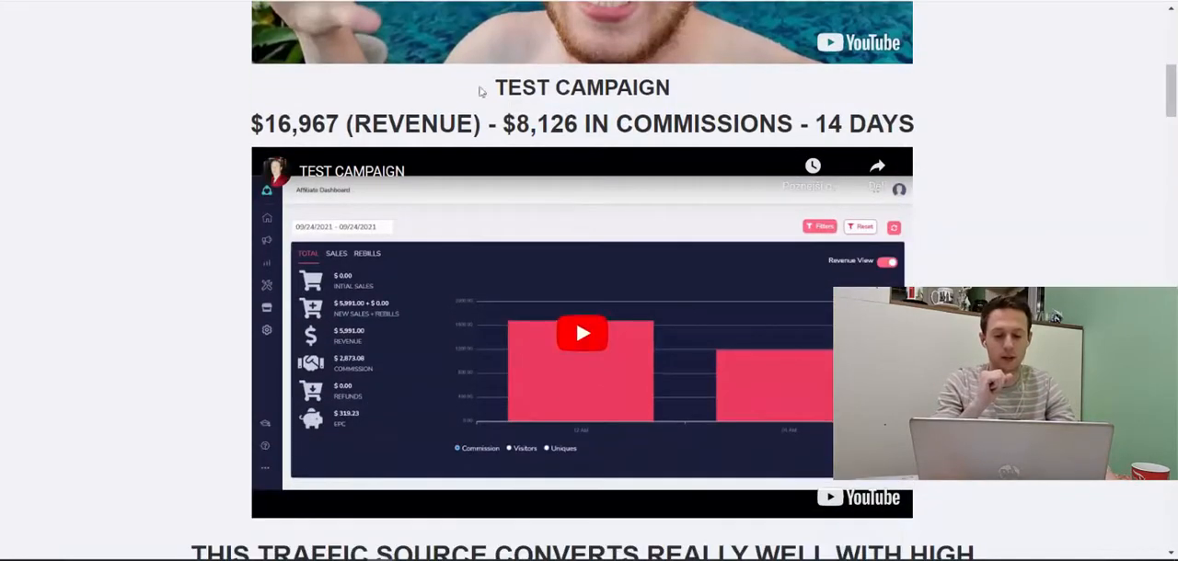
{"action": "scroll", "scroll_direction": "down", "scroll_amount": 3}
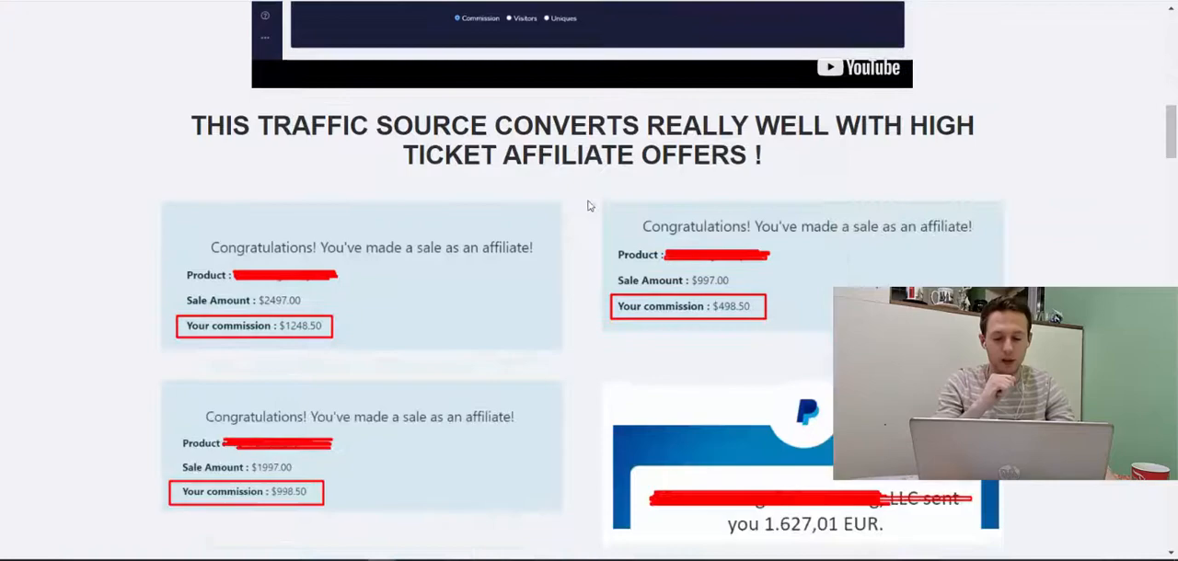
{"action": "scroll", "scroll_direction": "down", "scroll_amount": 3}
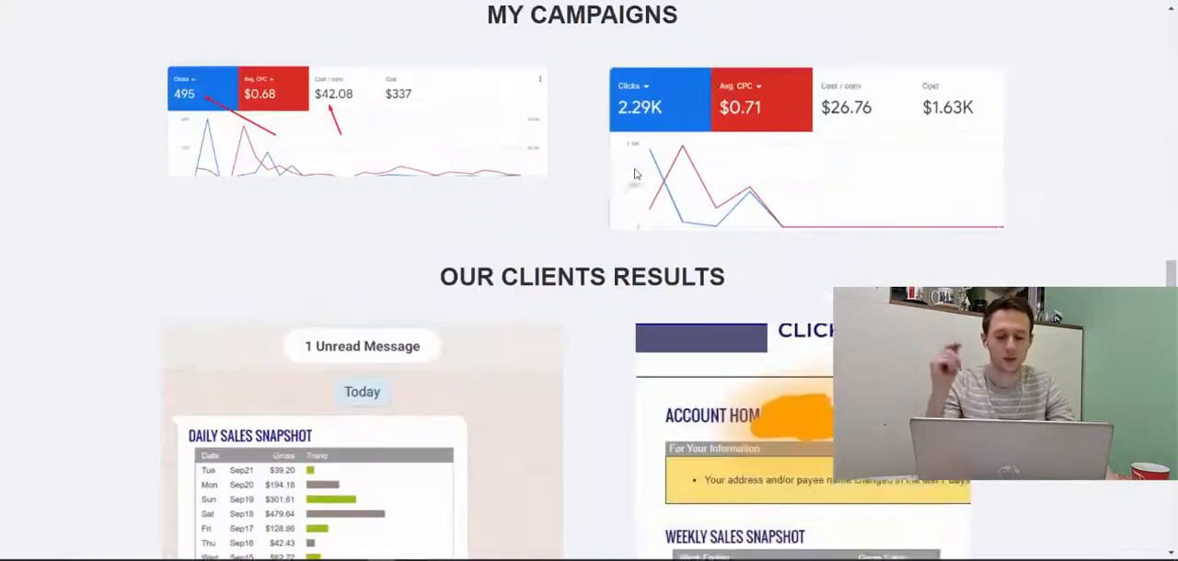
{"action": "scroll", "scroll_direction": "down", "scroll_amount": 3}
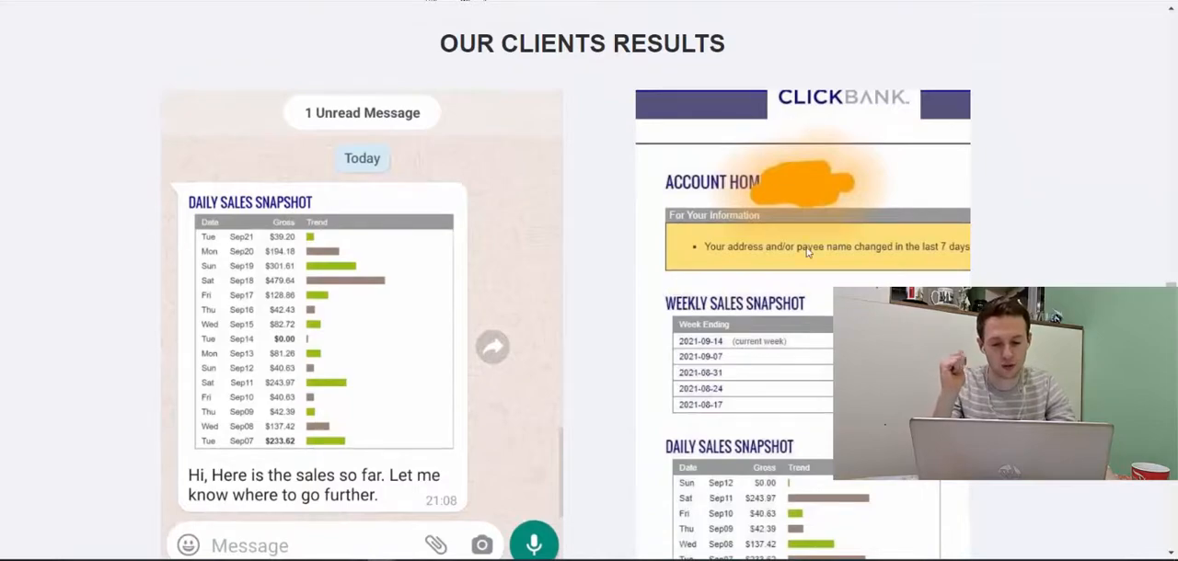
{"action": "scroll", "scroll_direction": "down", "scroll_amount": 3}
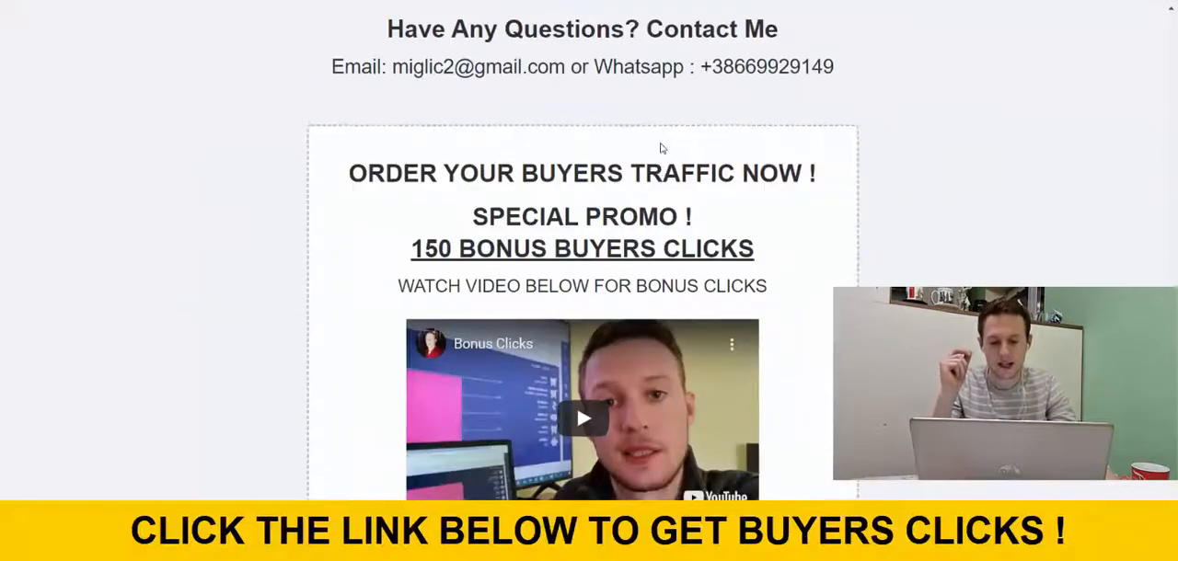
{"action": "scroll", "scroll_direction": "down", "scroll_amount": 3}
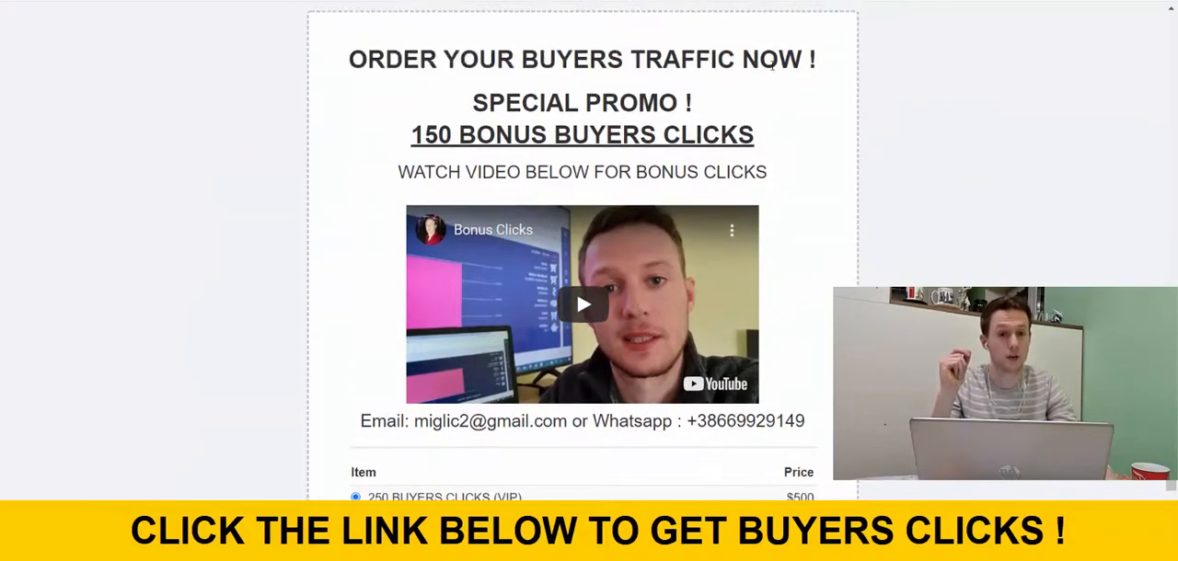
{"action": "scroll", "scroll_direction": "down", "scroll_amount": 3}
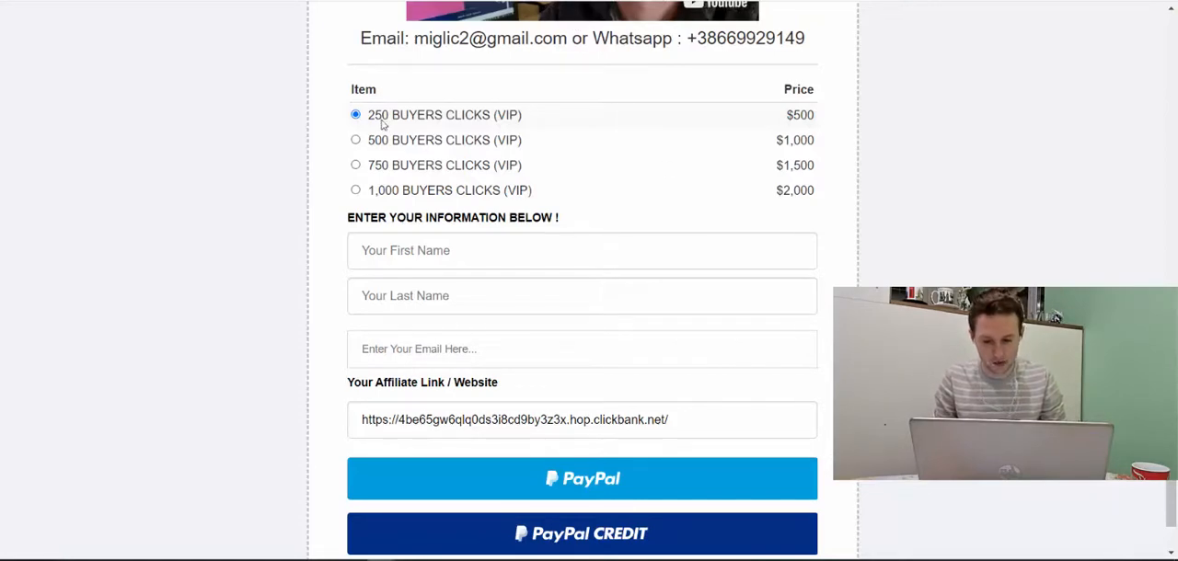
{"action": "left_click_drag", "start_coordinate": [377, 114], "coordinate": [460, 114]}
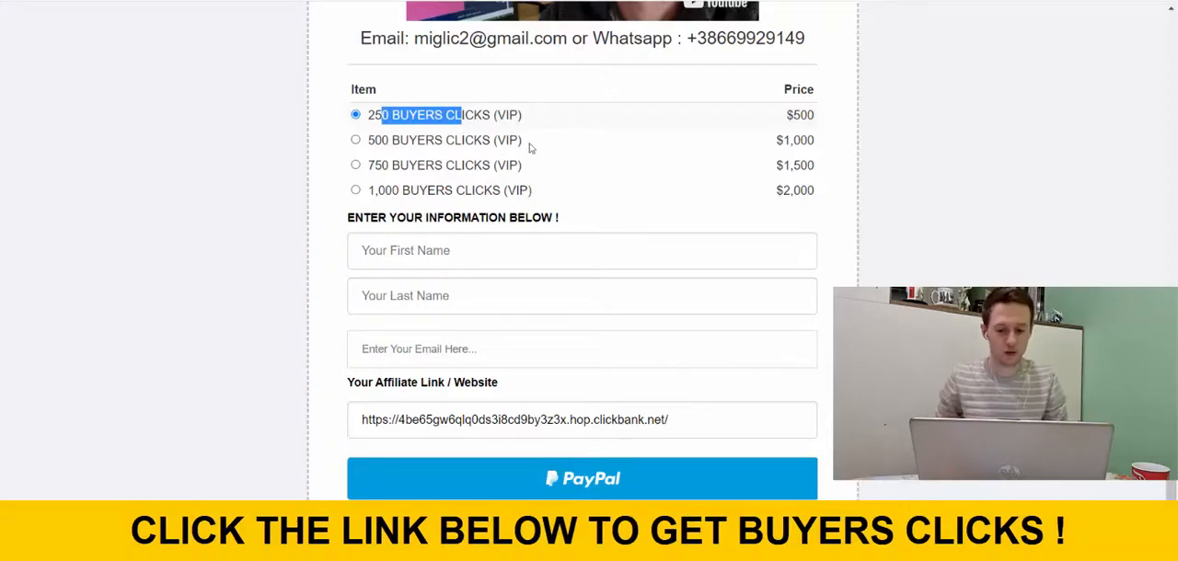
{"action": "scroll", "scroll_direction": "down", "scroll_amount": 3}
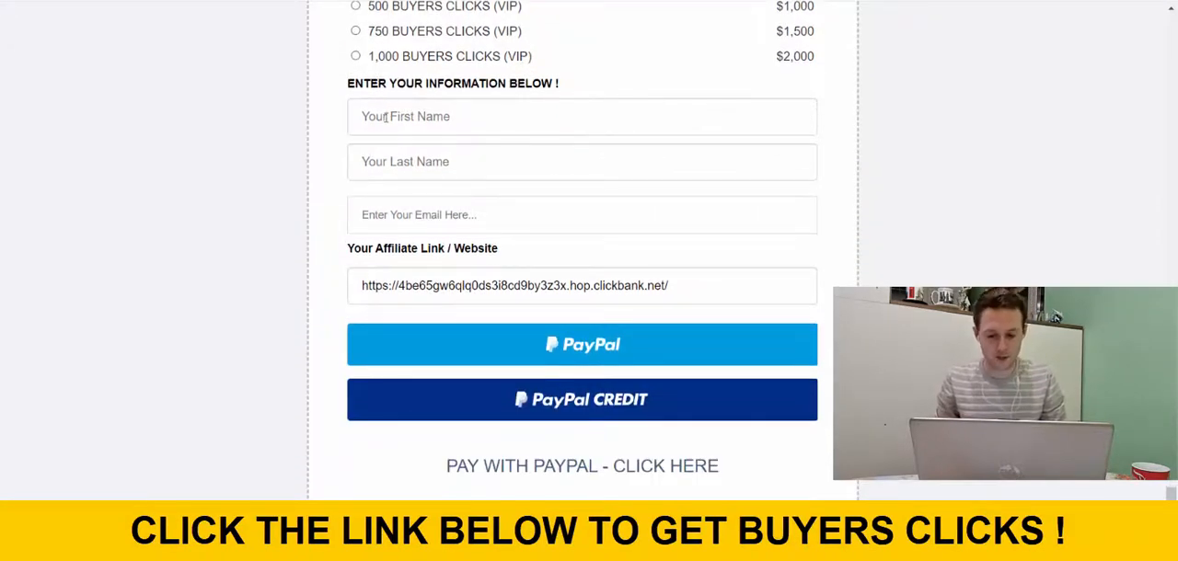
{"action": "left_click", "coordinate": [581, 116]}
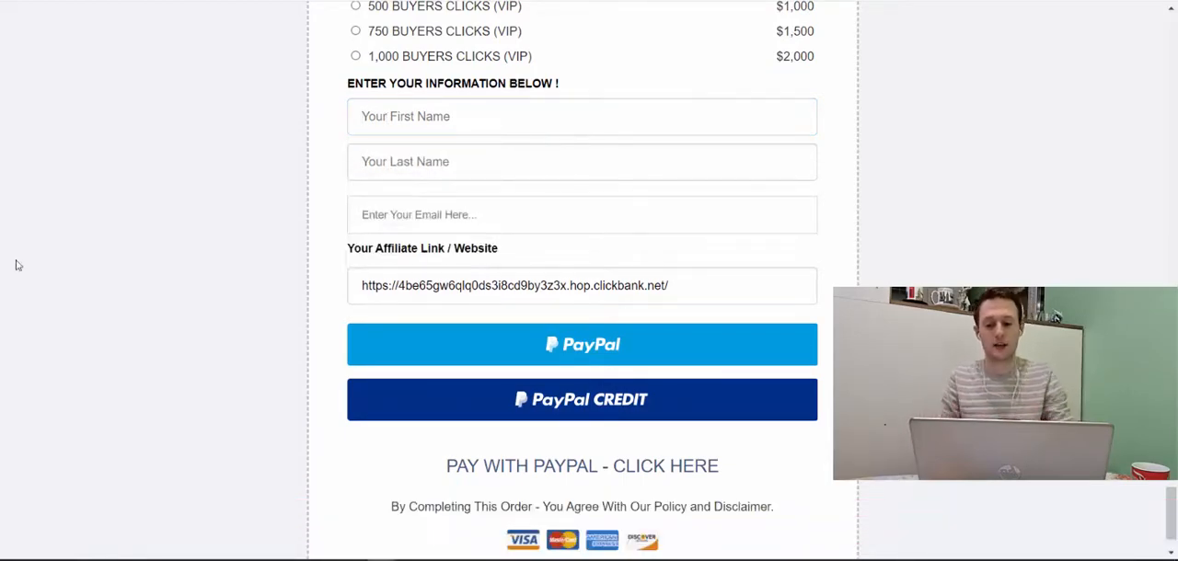
{"action": "mouse_move", "coordinate": [122, 125]}
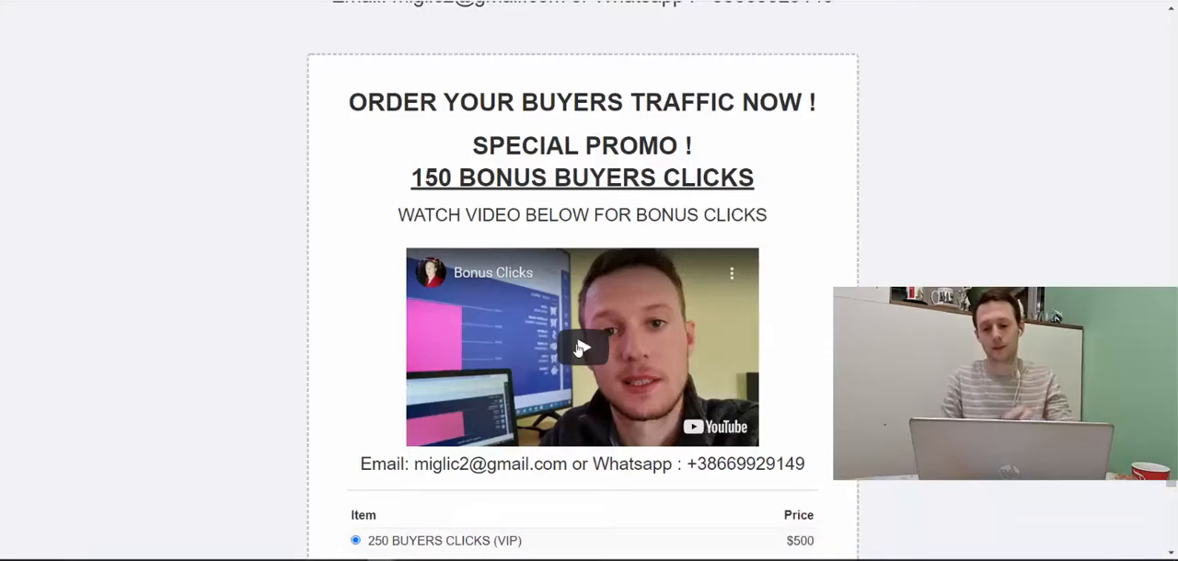
{"action": "mouse_move", "coordinate": [695, 454]}
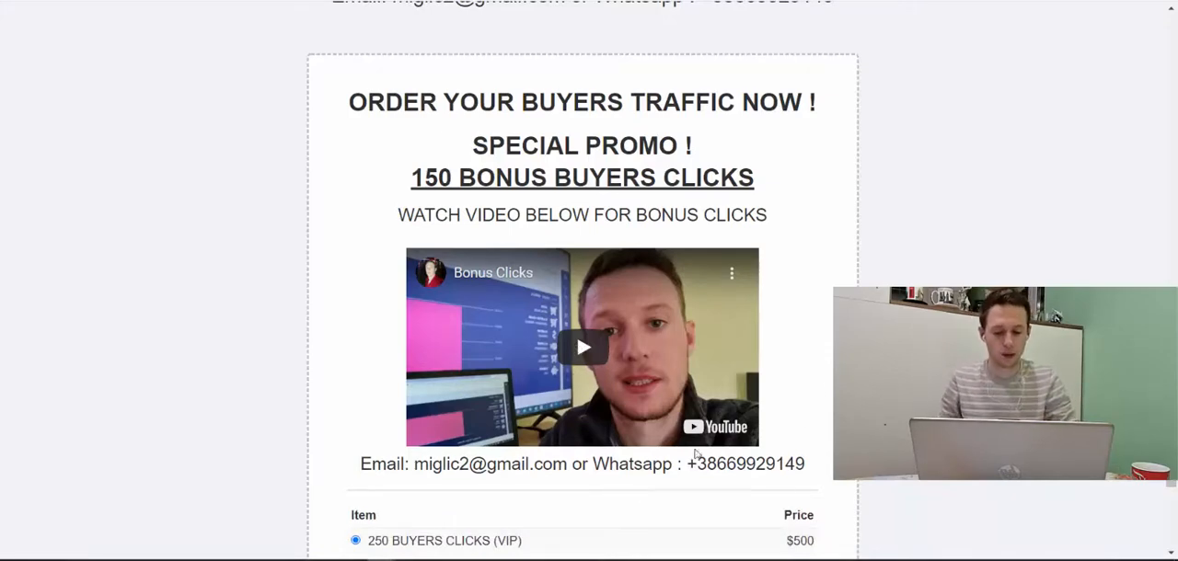
{"action": "scroll", "scroll_direction": "down", "scroll_amount": 3}
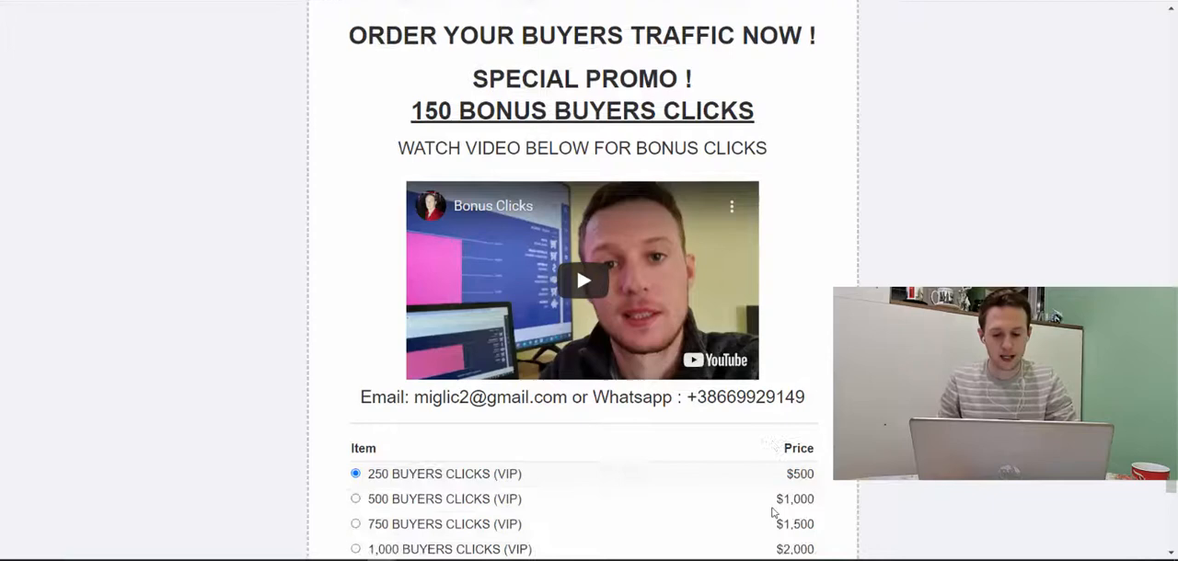
{"action": "scroll", "scroll_direction": "down", "scroll_amount": 3}
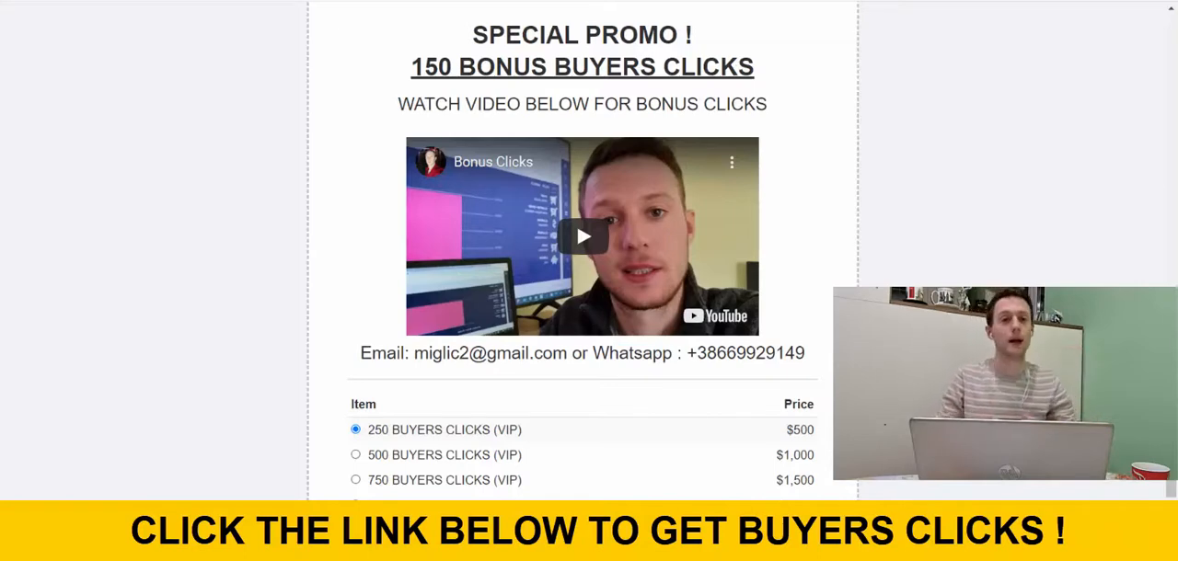
{"action": "scroll", "scroll_direction": "down", "scroll_amount": 3}
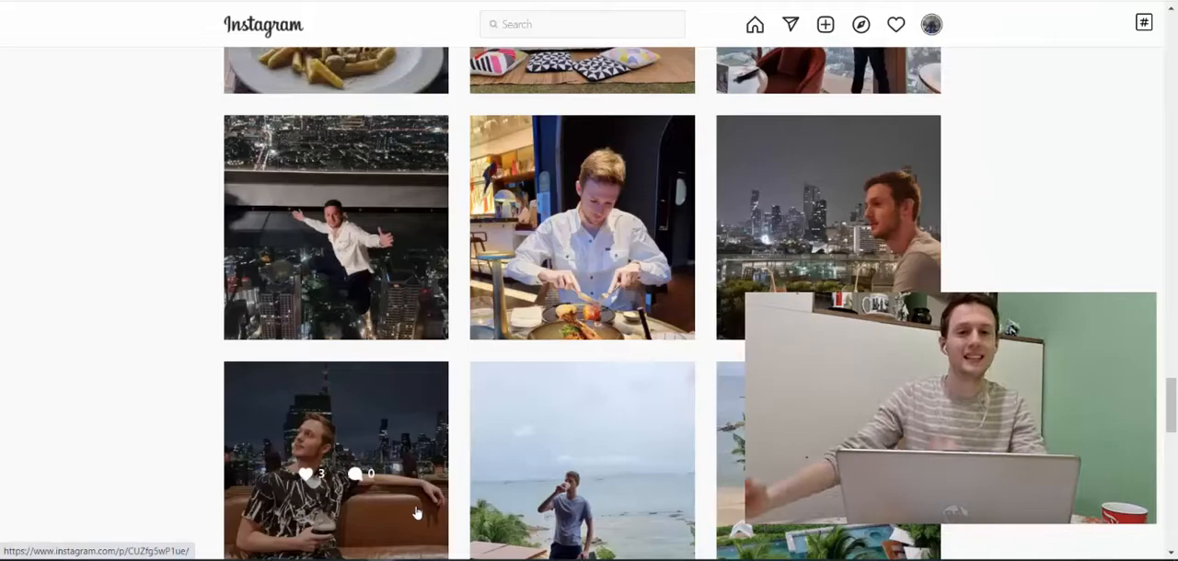
{"action": "scroll", "scroll_direction": "down", "scroll_amount": 3}
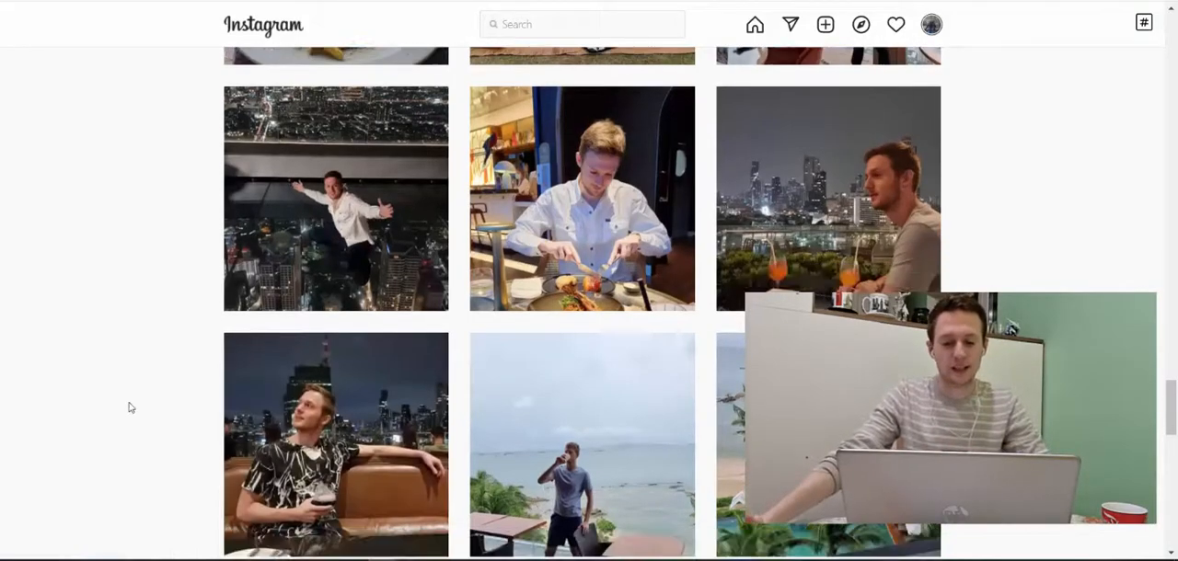
{"action": "scroll", "scroll_direction": "down", "scroll_amount": 3}
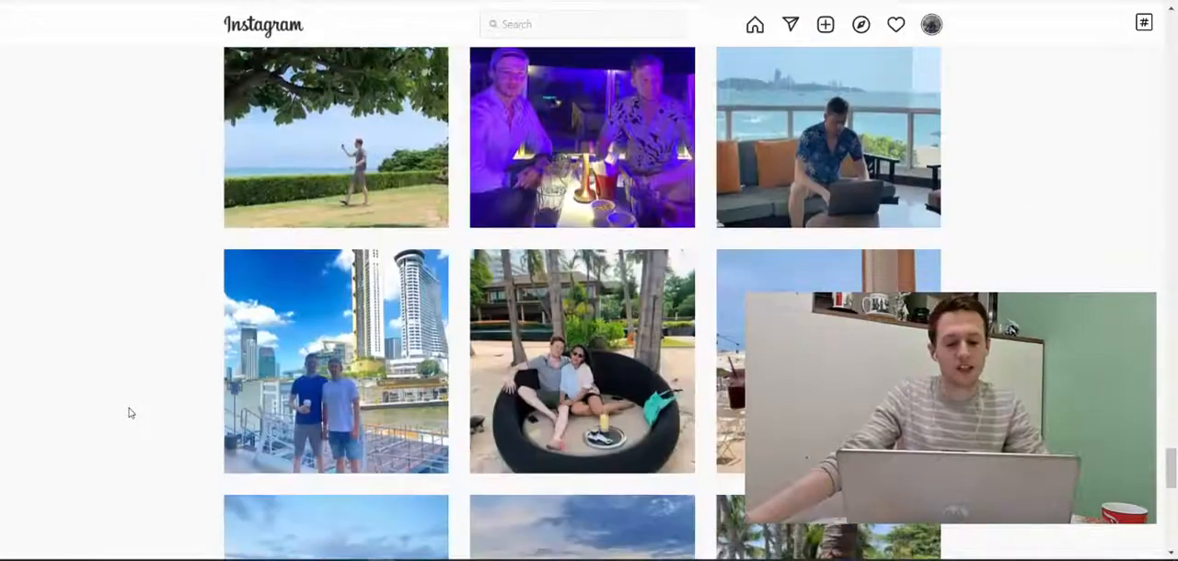
{"action": "scroll", "scroll_direction": "down", "scroll_amount": 3}
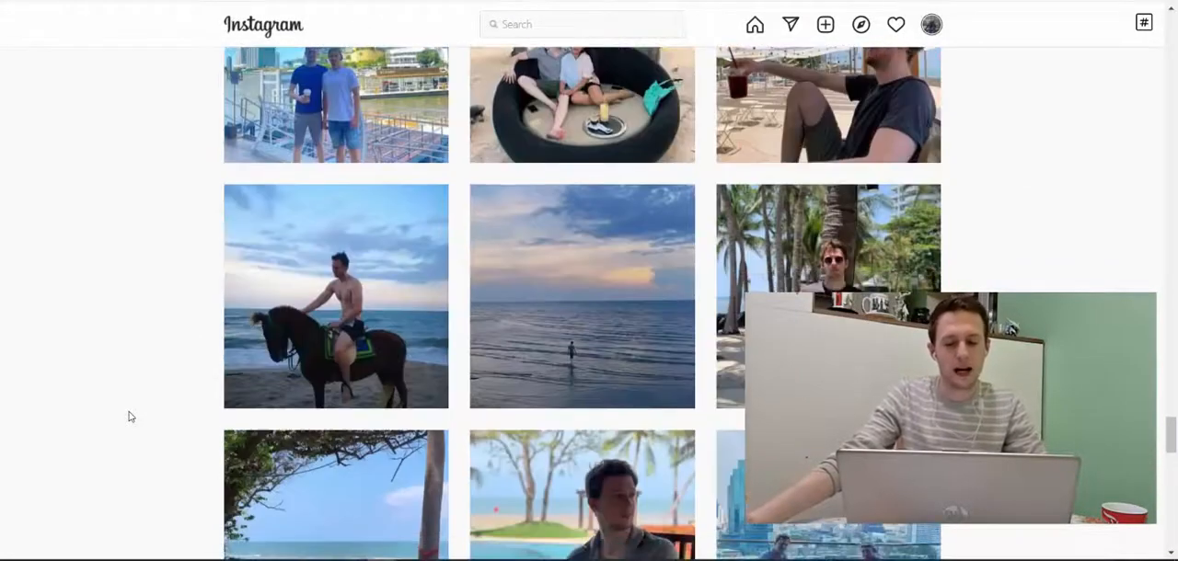
{"action": "scroll", "scroll_direction": "down", "scroll_amount": 3}
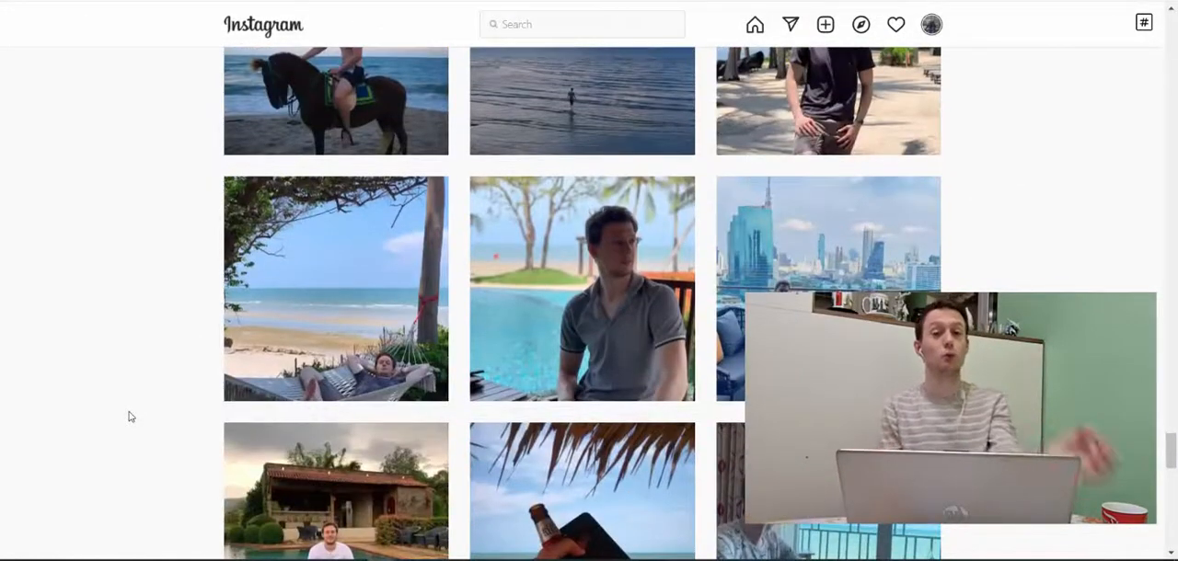